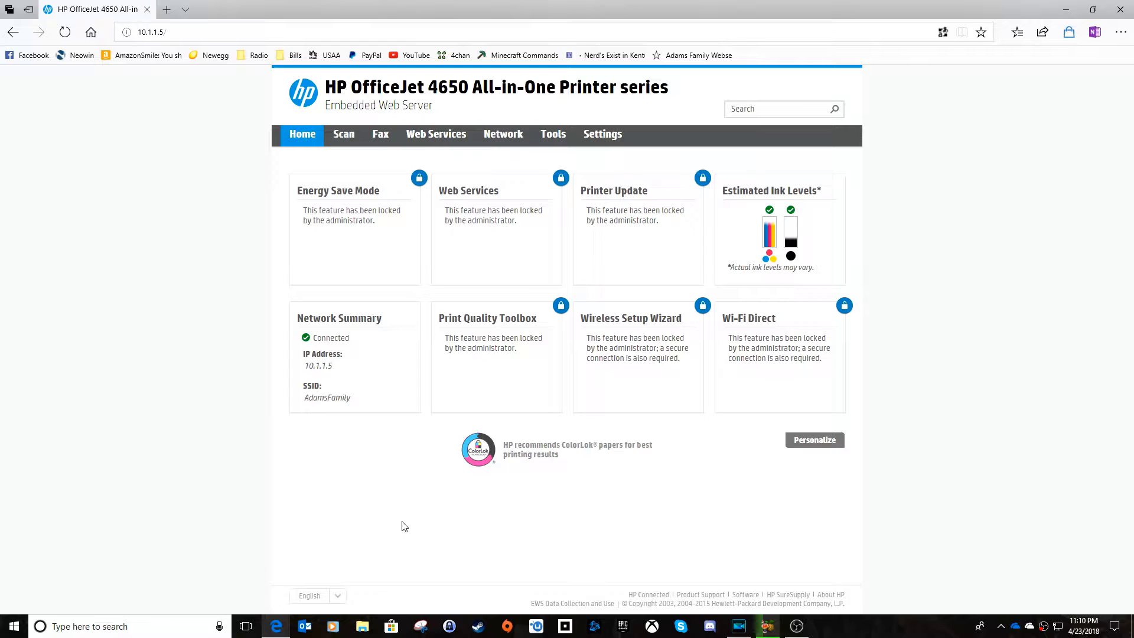
mouse_move(402, 490)
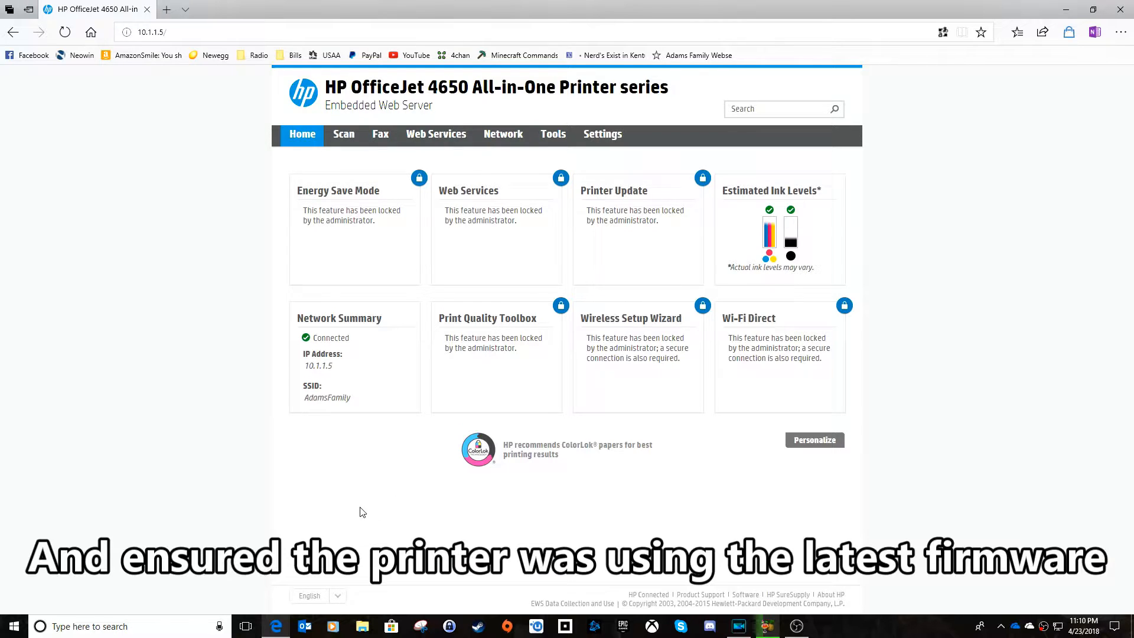
mouse_move(303, 473)
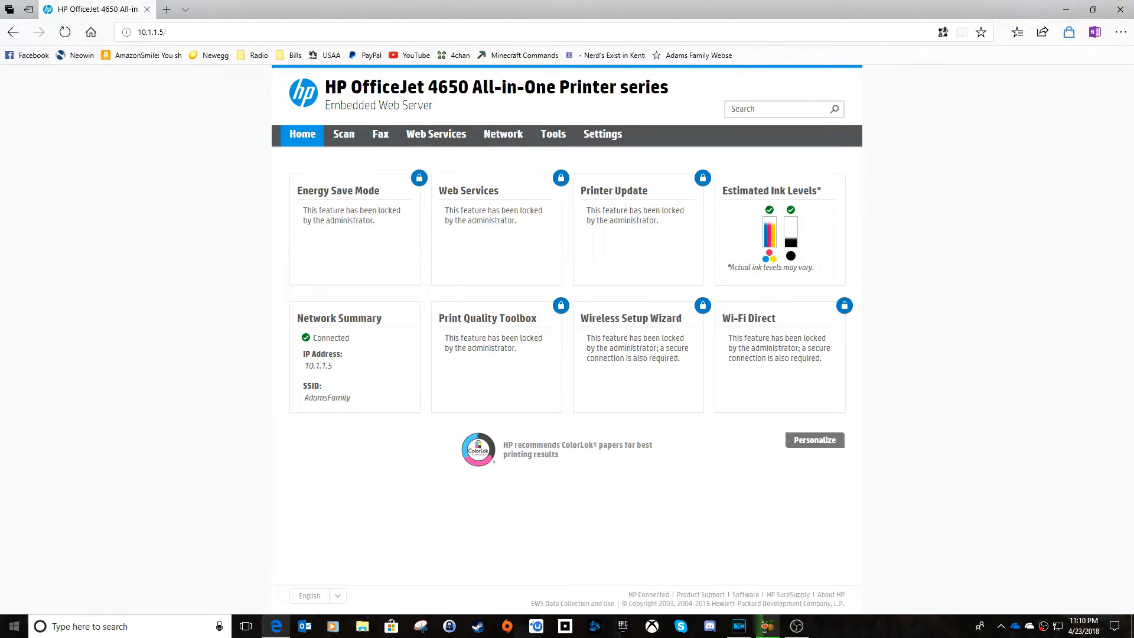
- Show the Printers & scanners page listing the HP OfficeJet 4650 series
left_click(825, 626)
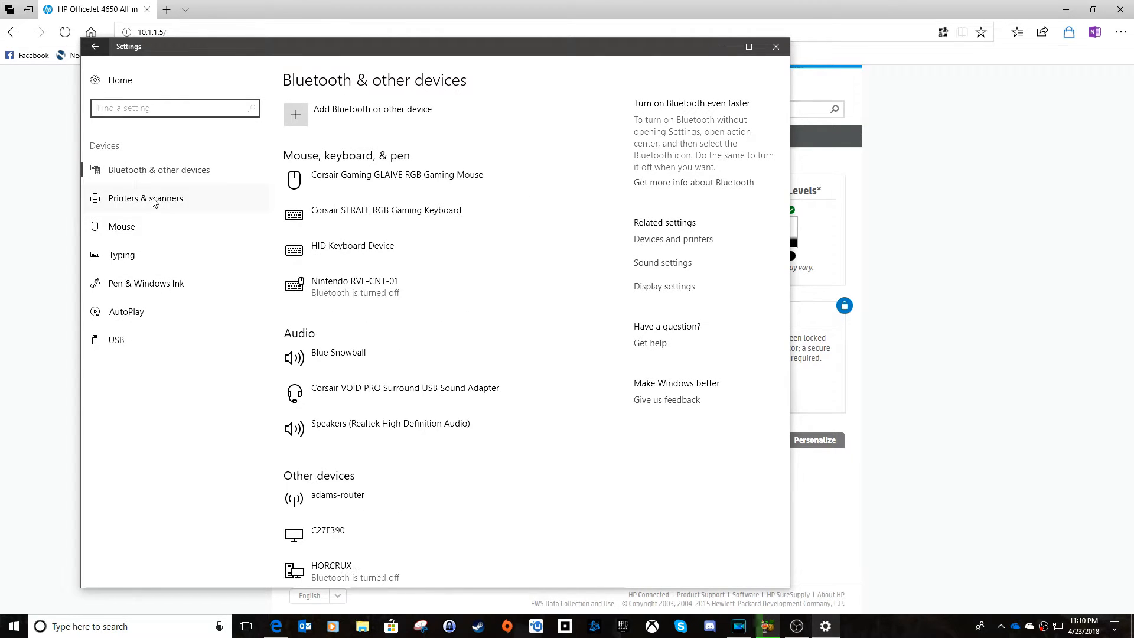
left_click(146, 197)
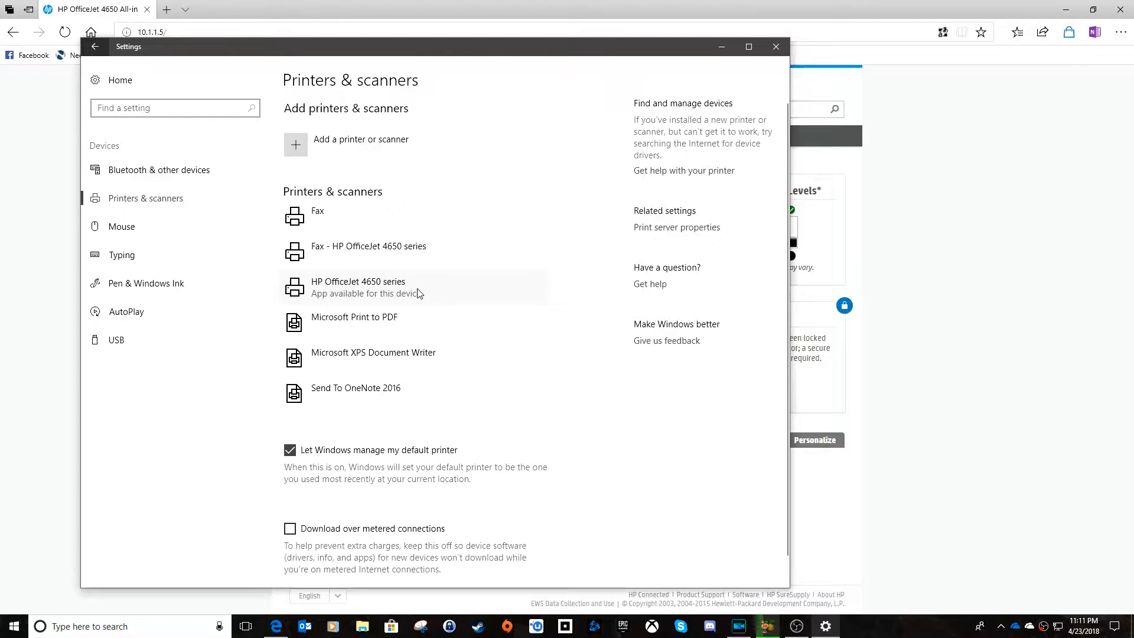
mouse_move(428, 297)
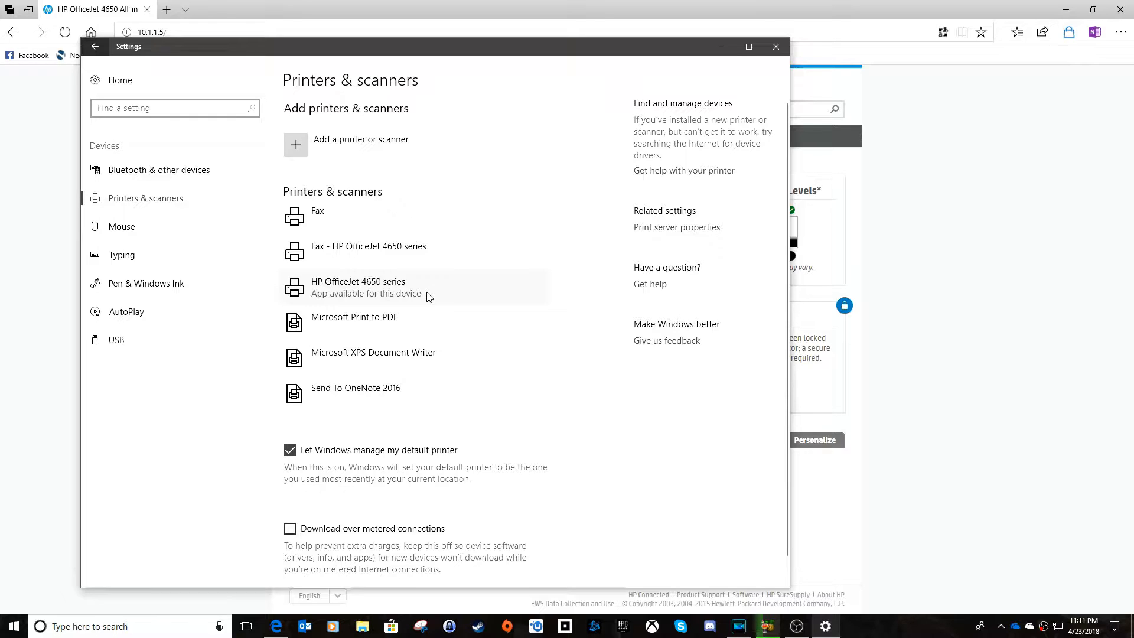
mouse_move(359, 300)
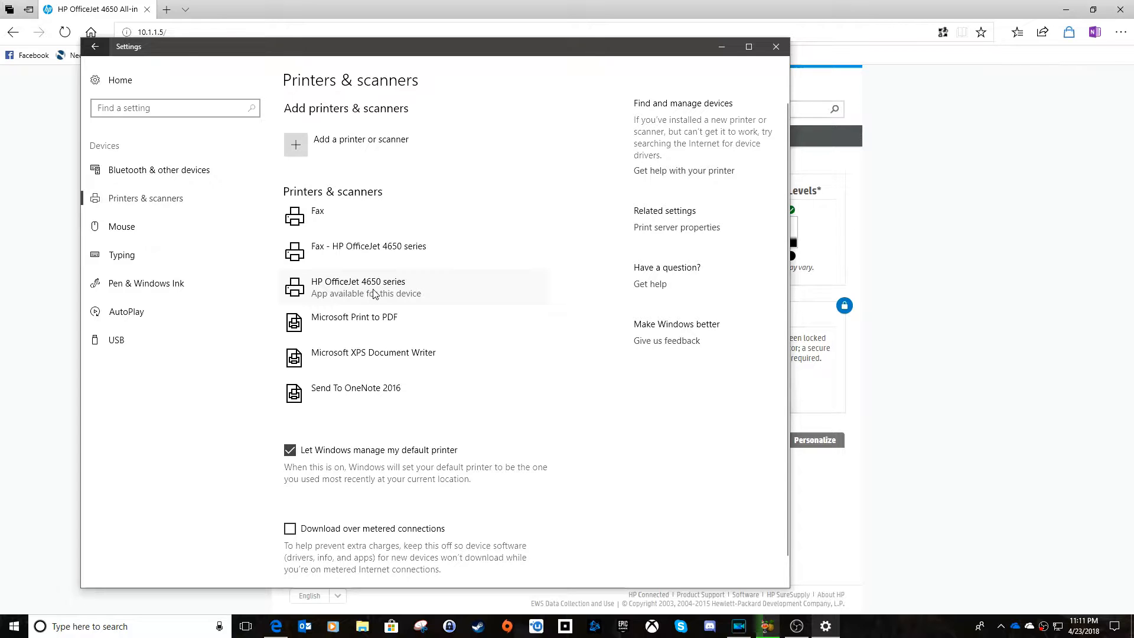
- Inspect the HP OfficeJet 4650 series printer properties Ports list, noting the HP re-discovery port is checked
left_click(365, 286)
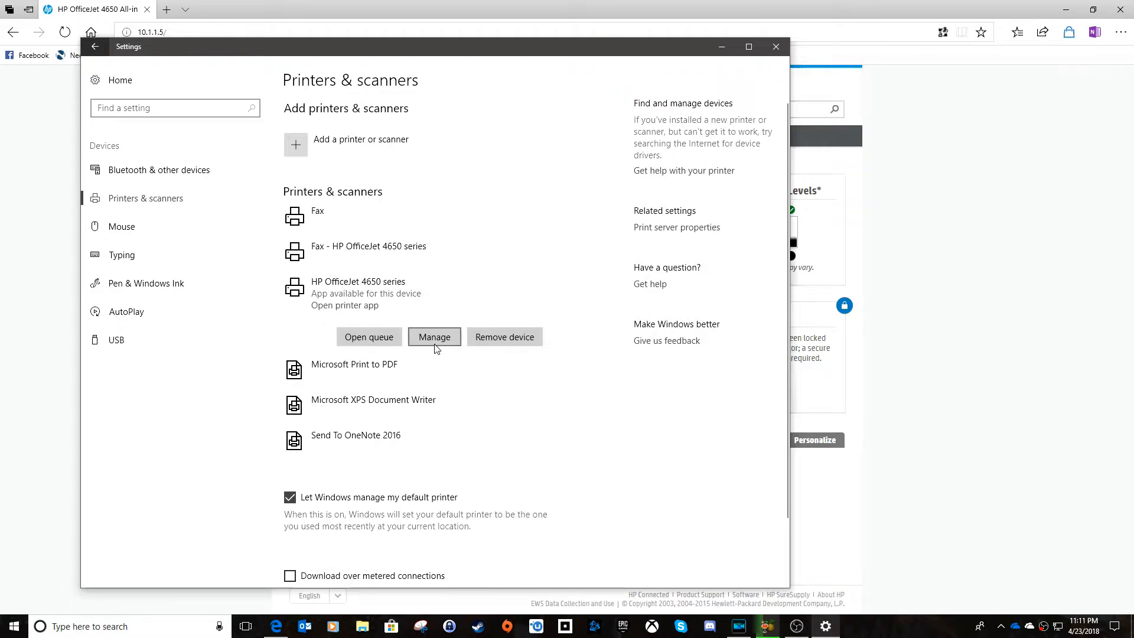
left_click(434, 336)
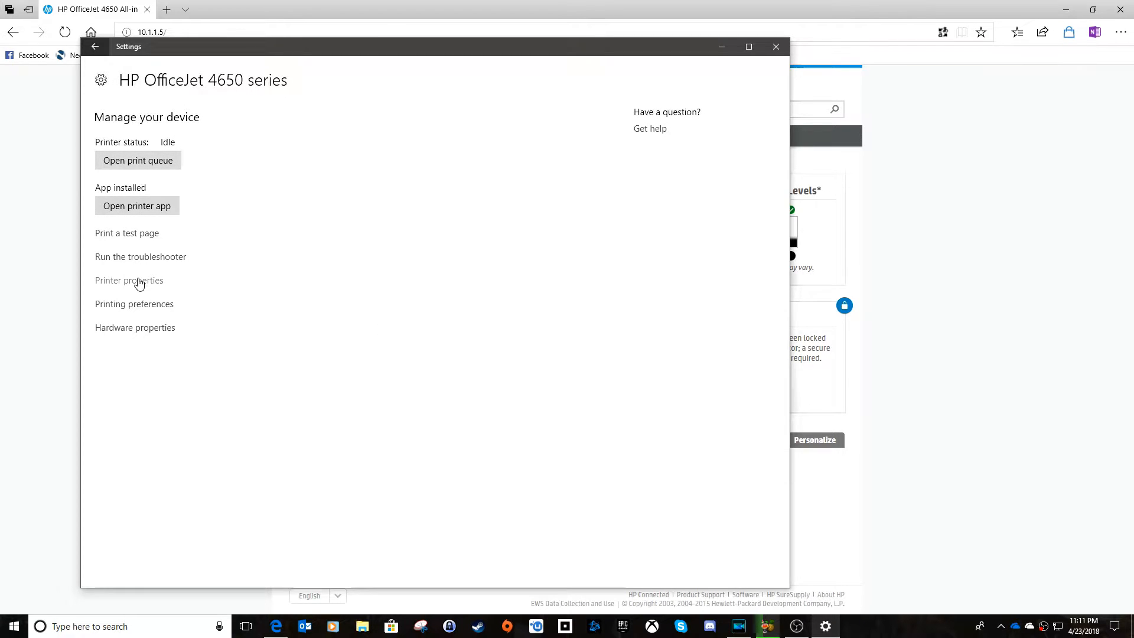
left_click(129, 280)
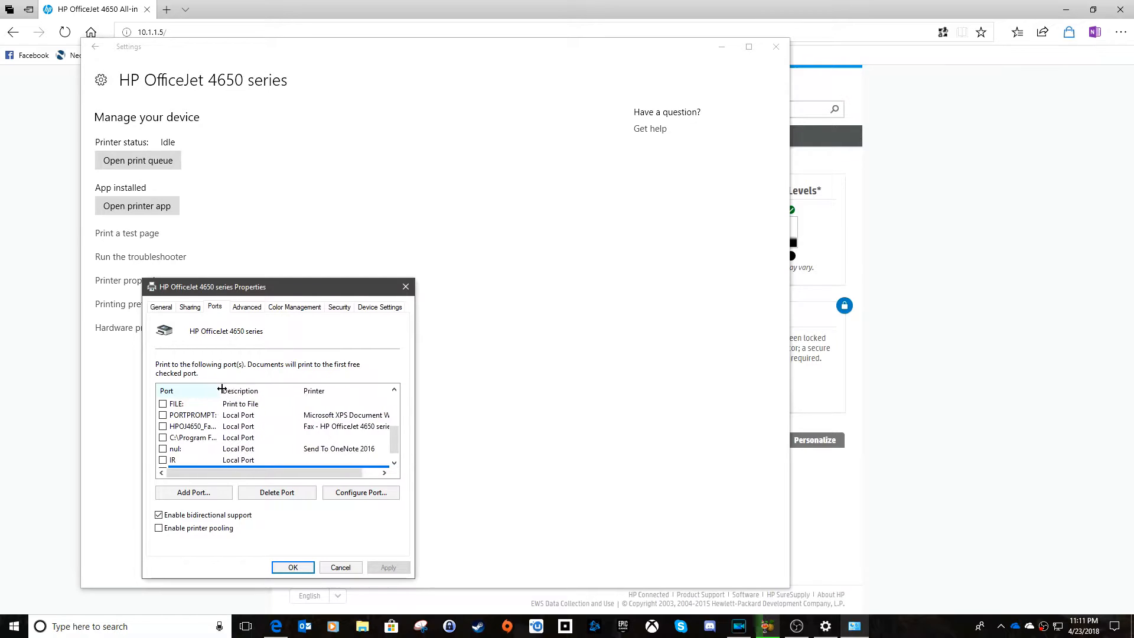
left_click(195, 460)
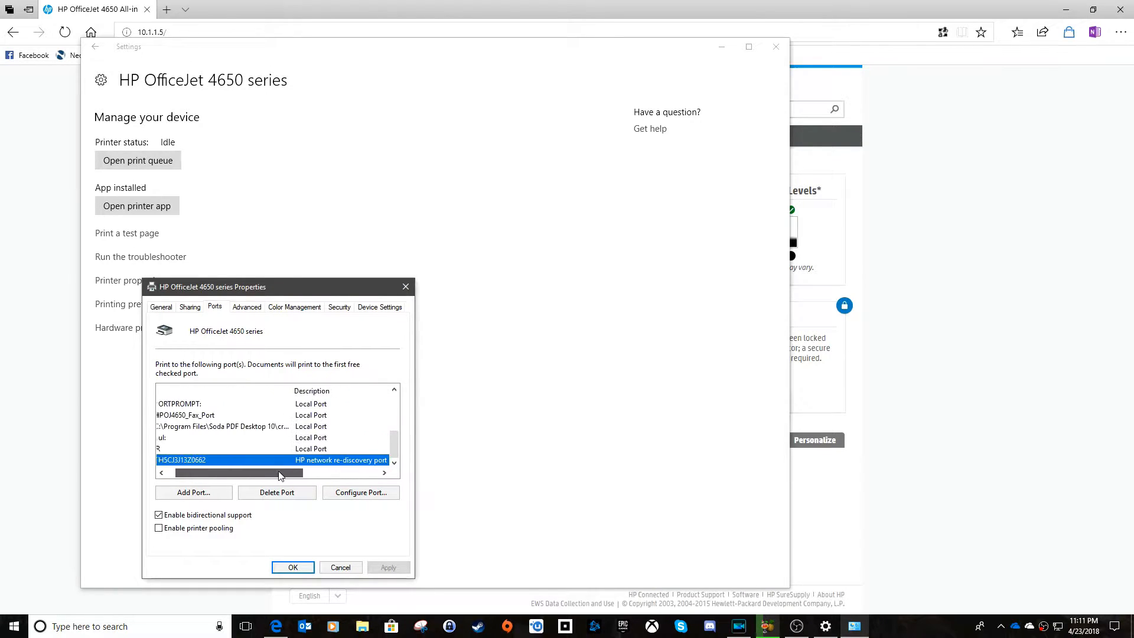
left_click(163, 459)
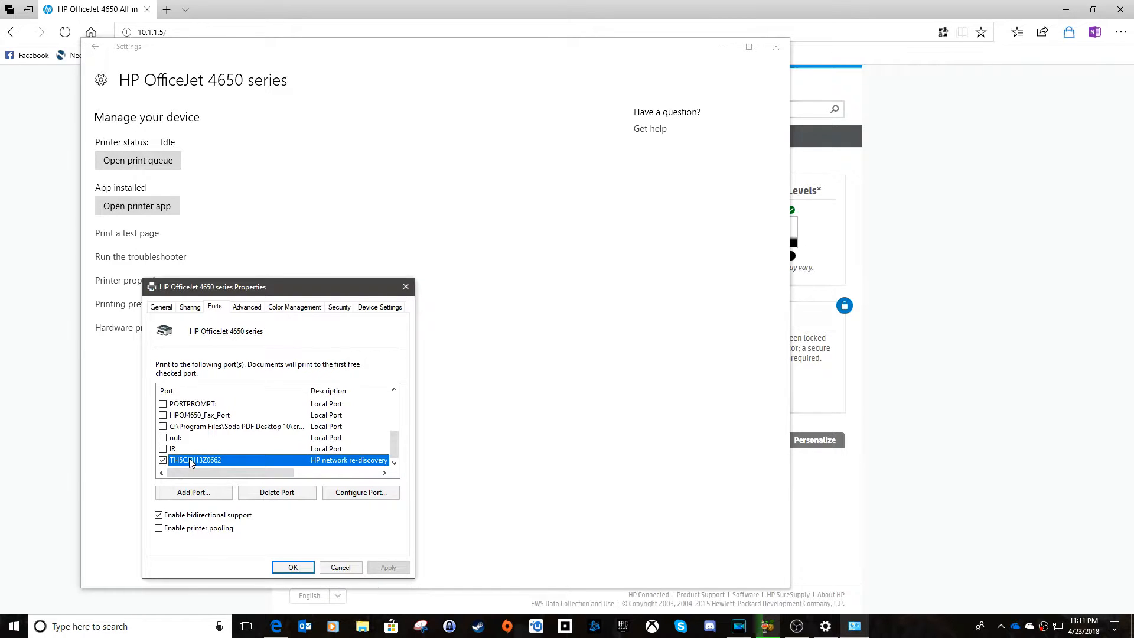
mouse_move(192, 461)
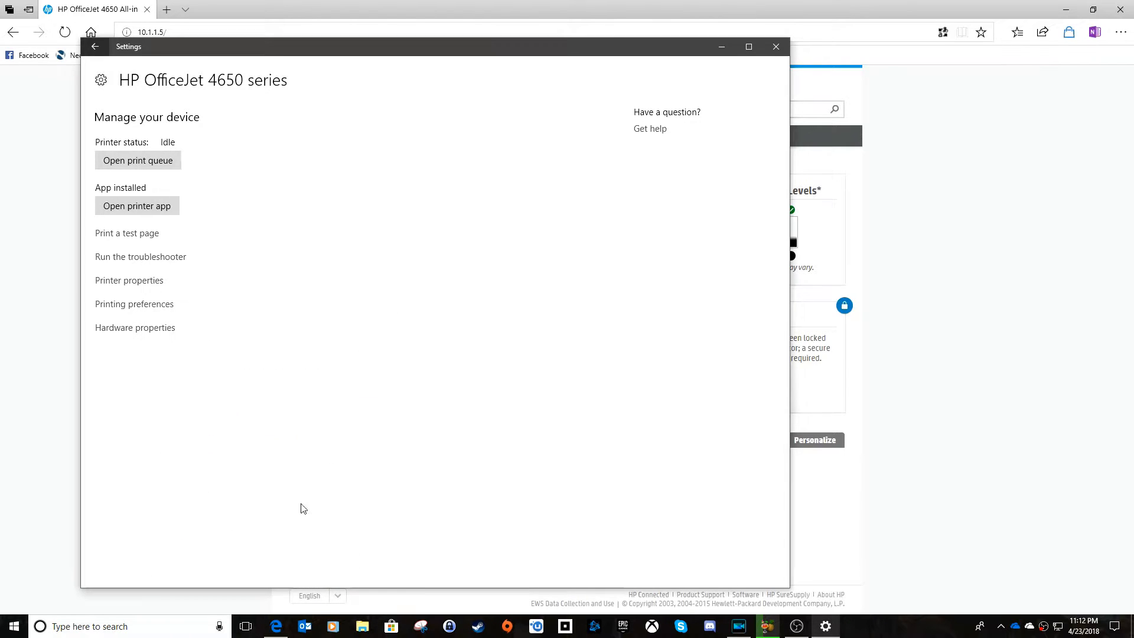
- From Print server properties, begin adding a new Standard TCP/IP port
left_click(94, 46)
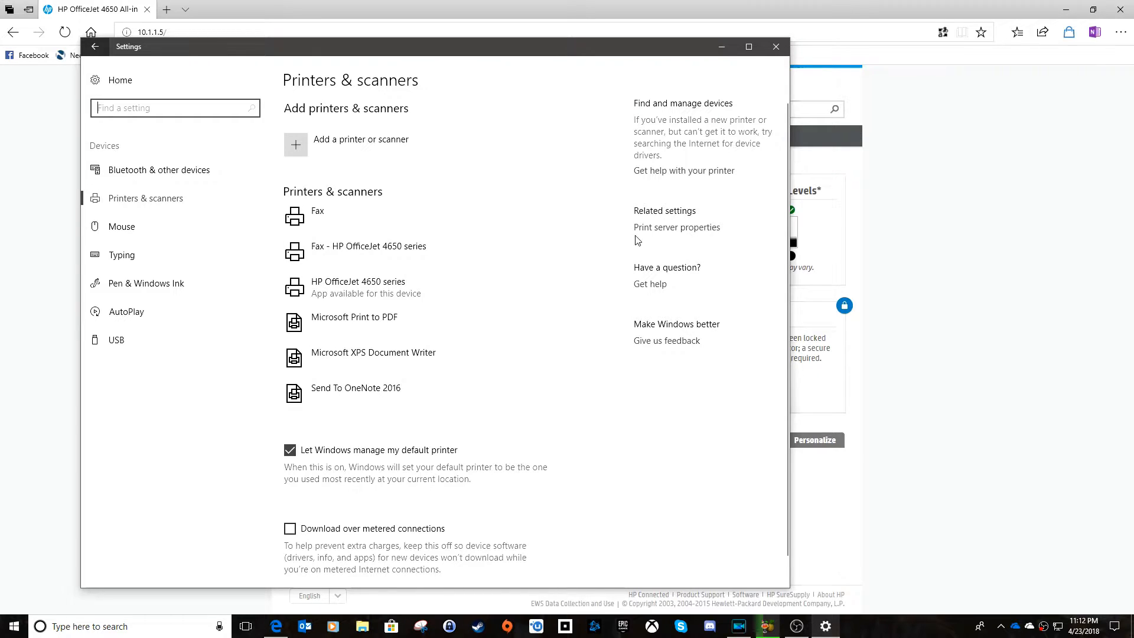
left_click(676, 226)
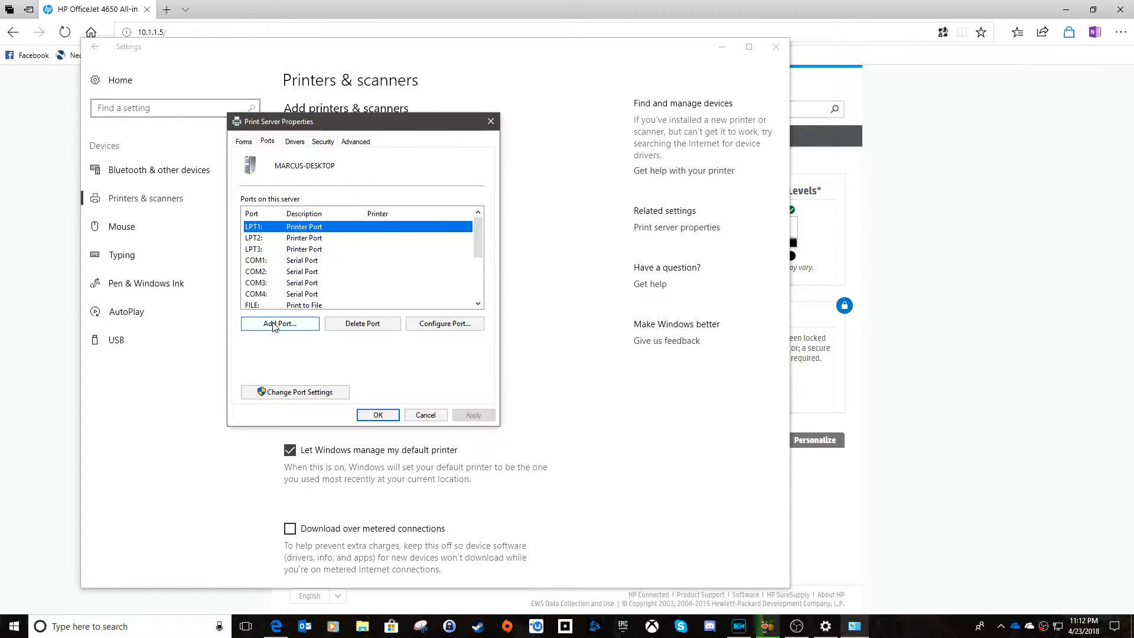
left_click(280, 323)
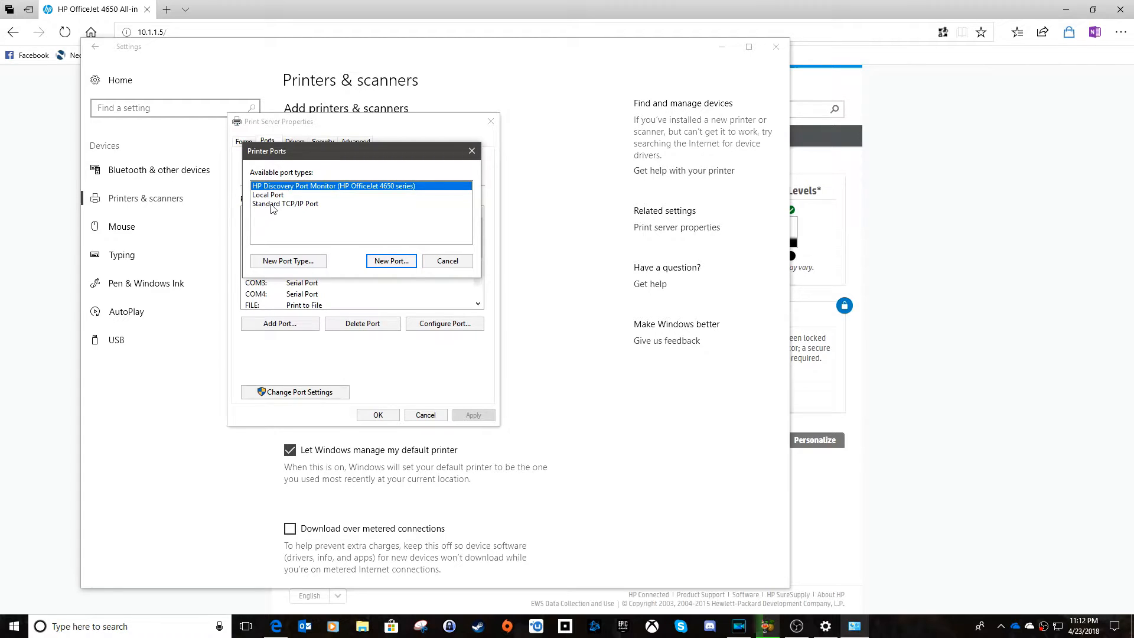
left_click(285, 204)
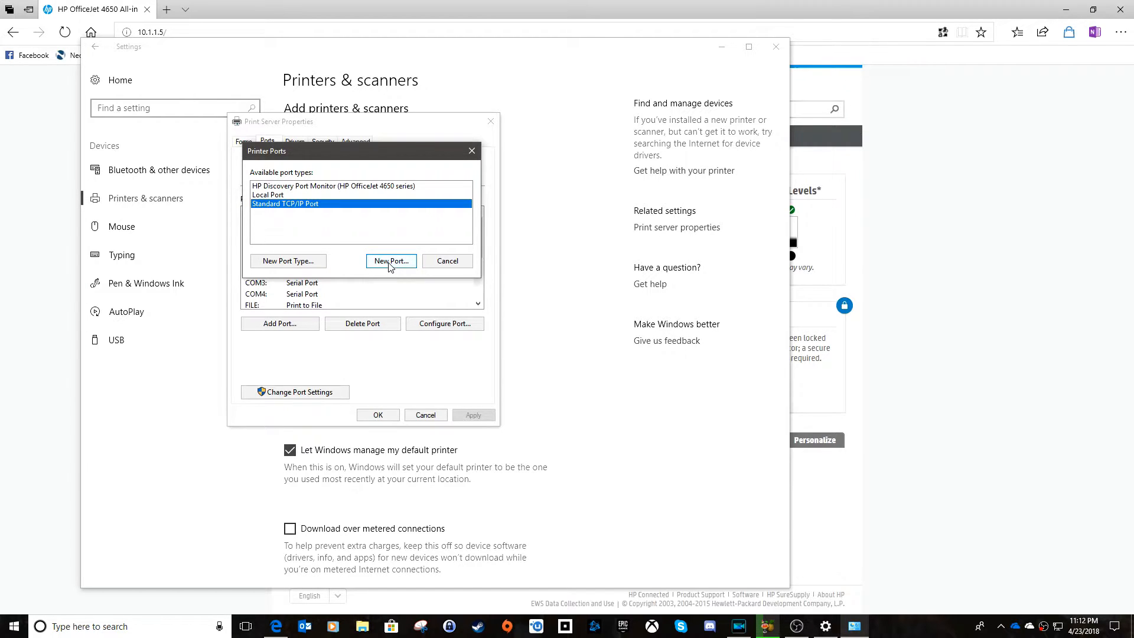
left_click(390, 261)
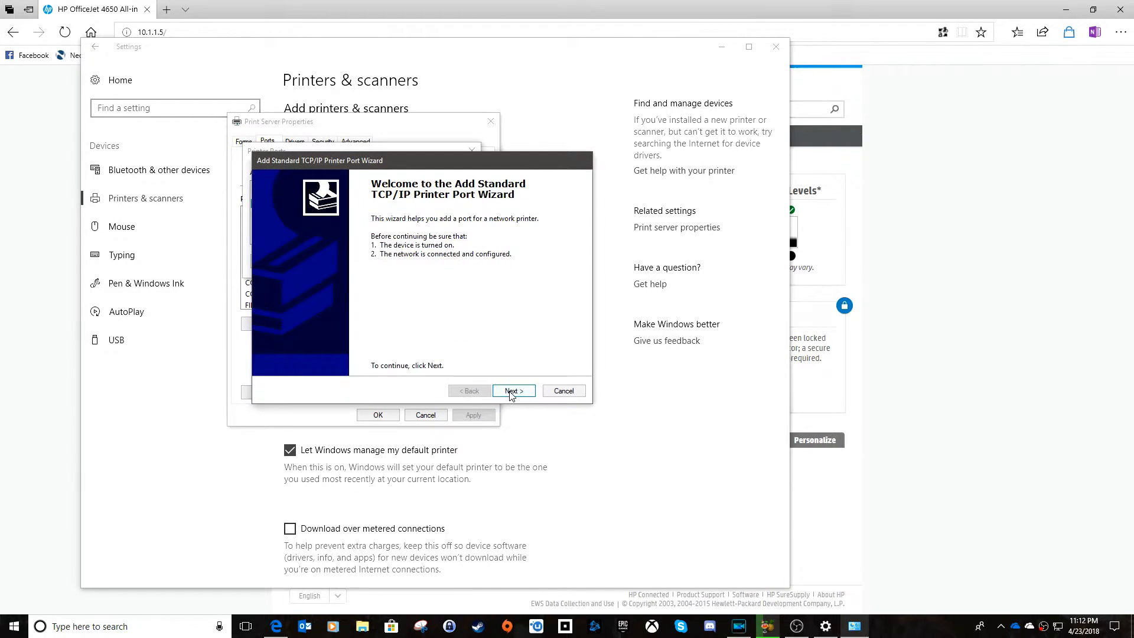
- Complete the port wizard with printer address 10.1.1.5 and close the port chooser
left_click(512, 390)
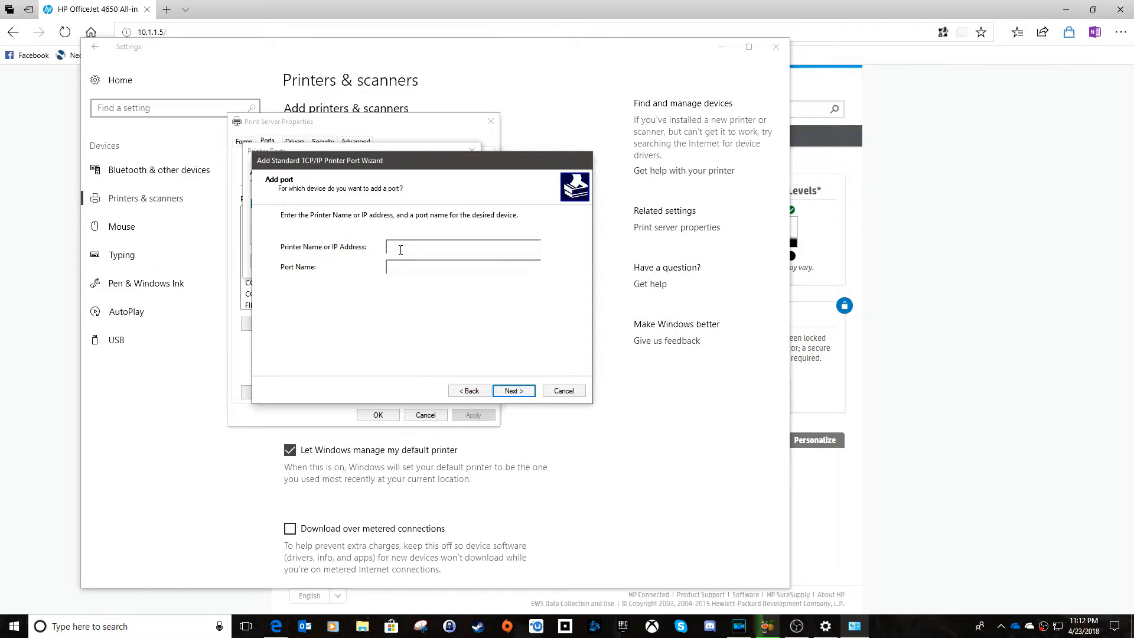
type("10.1.1.5")
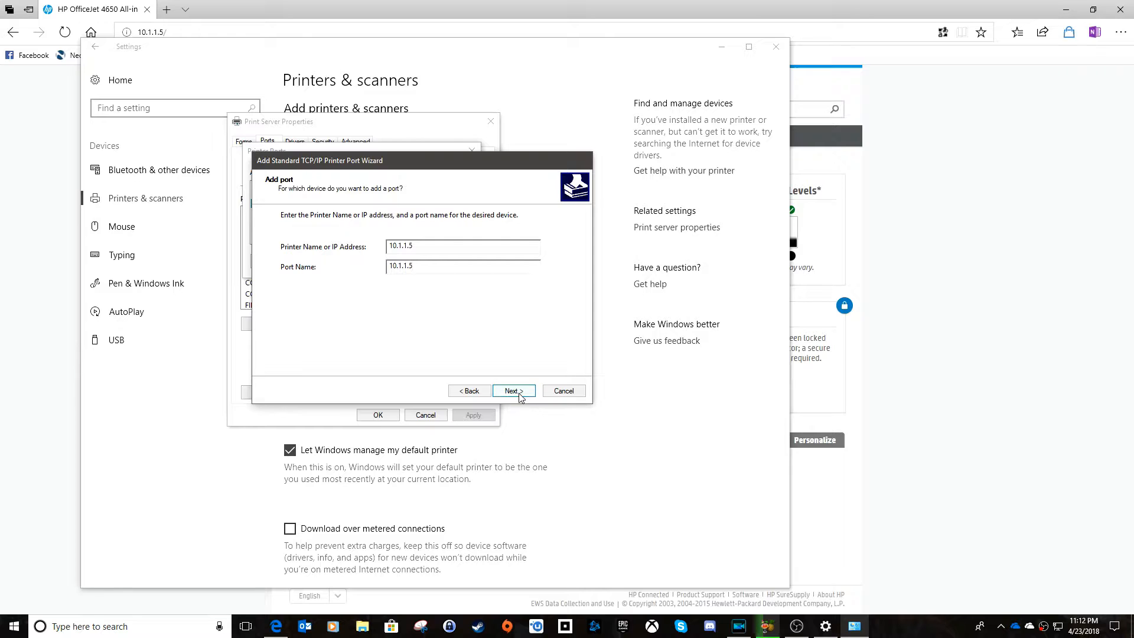
left_click(513, 391)
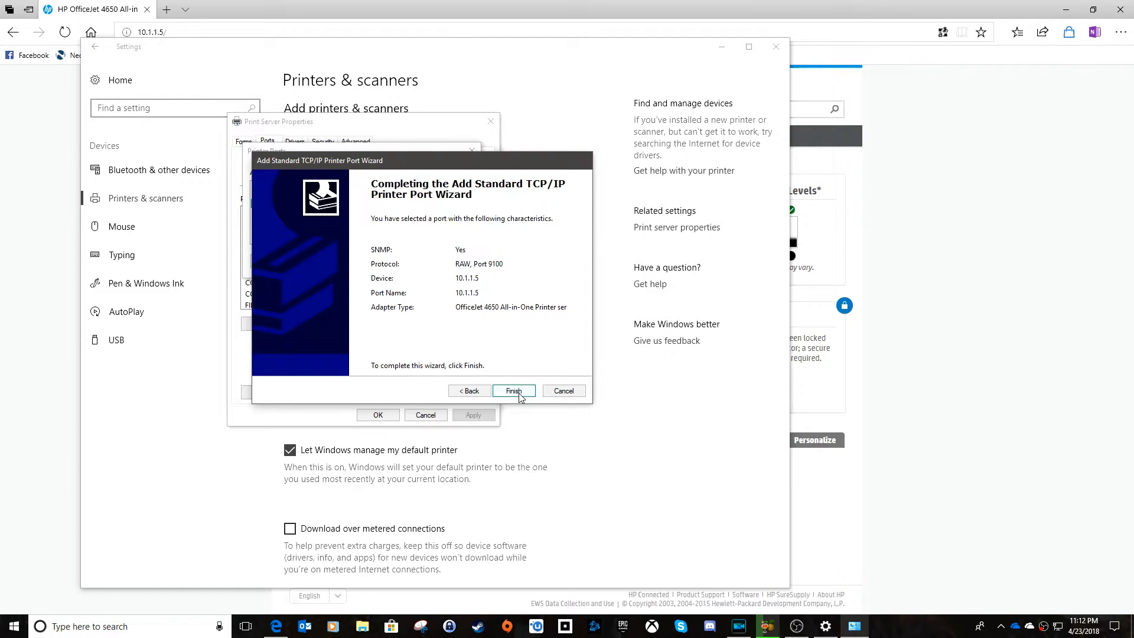
left_click(512, 390)
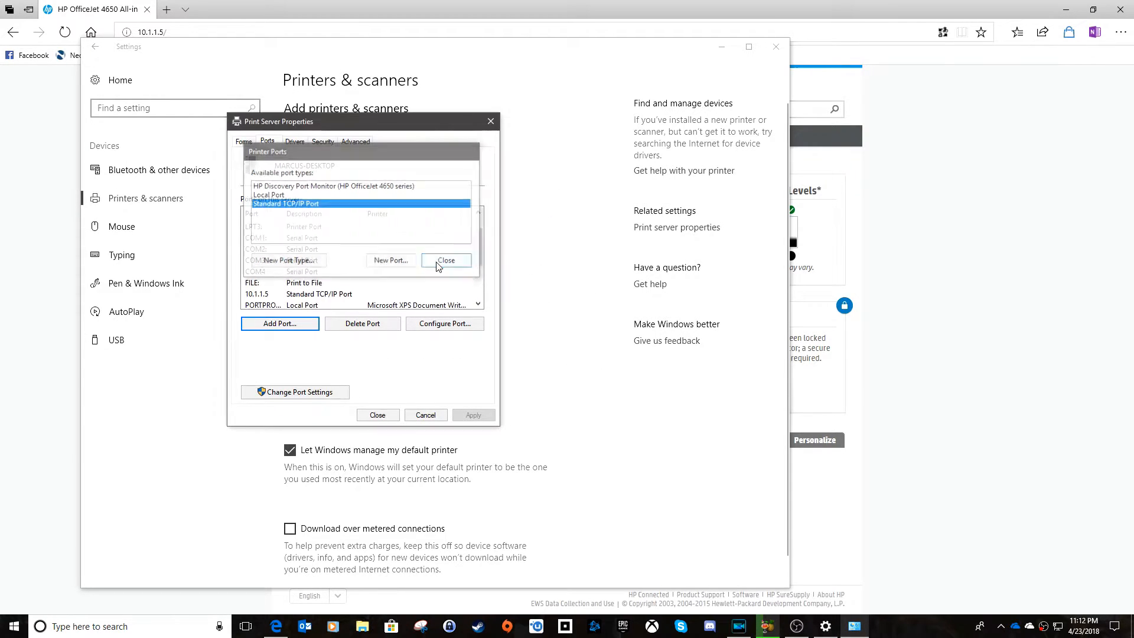
left_click(447, 260)
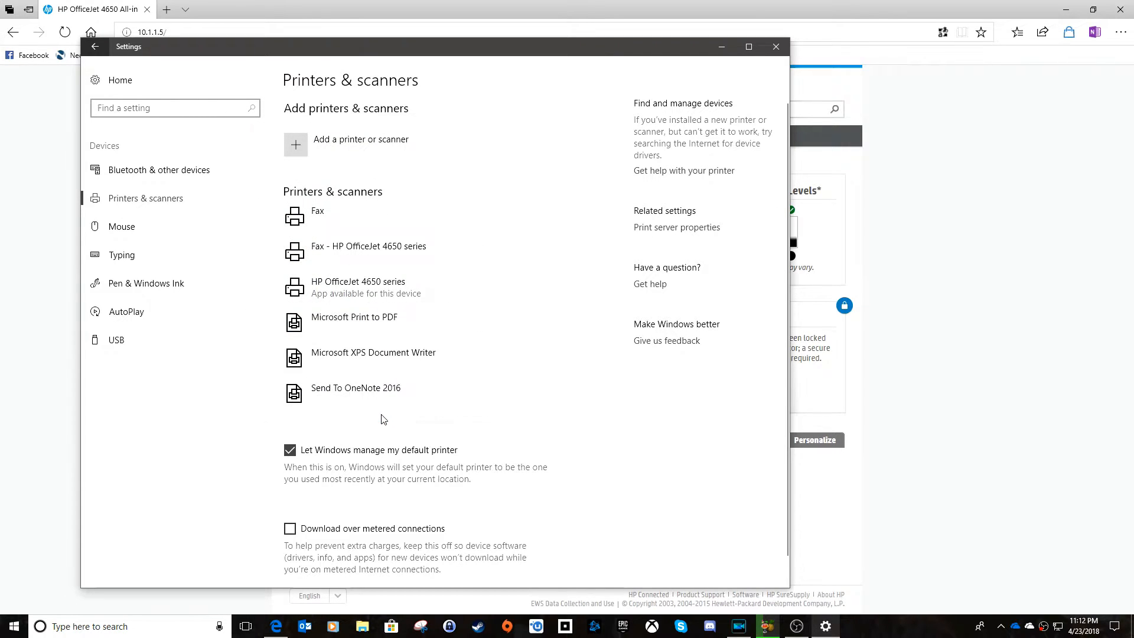
- Assign the 10.1.1.5 Standard TCP/IP port to the HP OfficeJet 4650 series in its Ports list and save
left_click(358, 286)
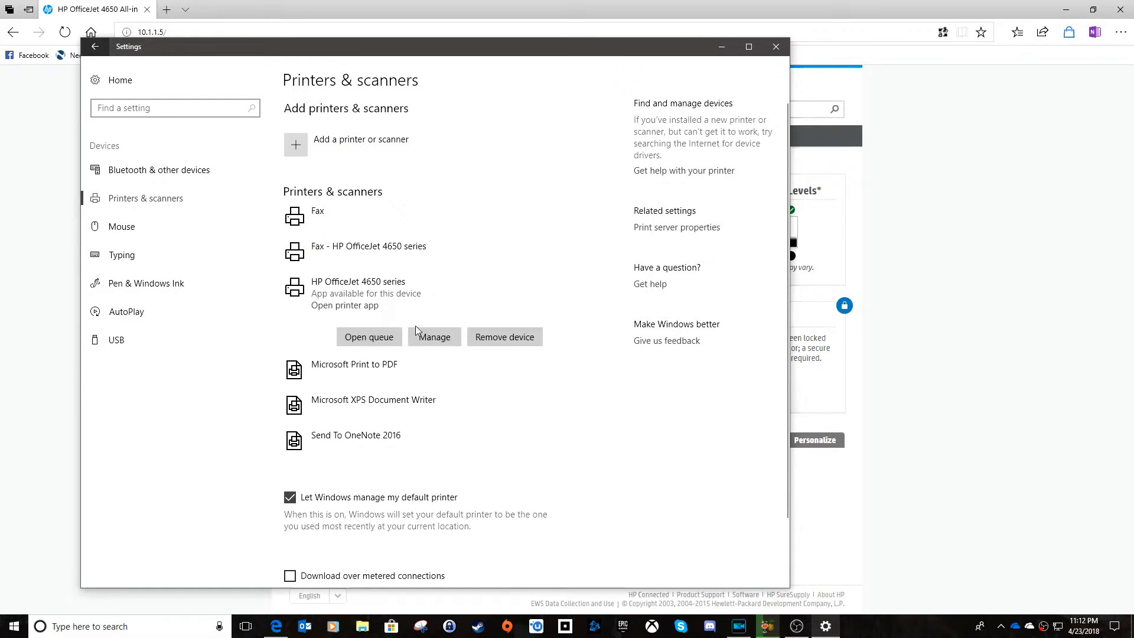
left_click(435, 336)
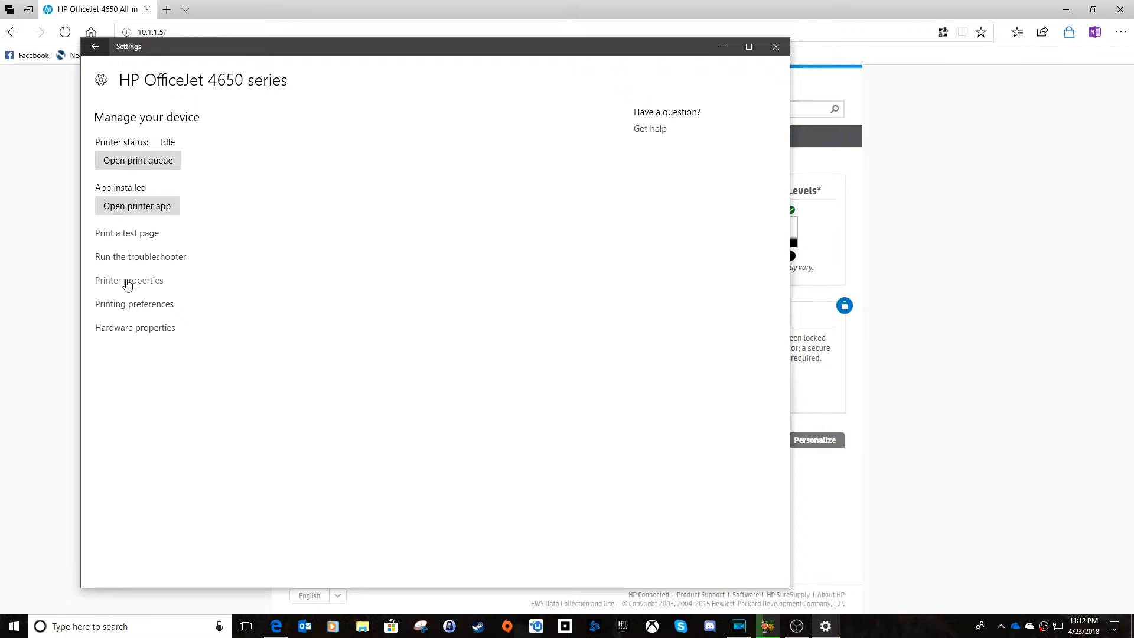
left_click(129, 280)
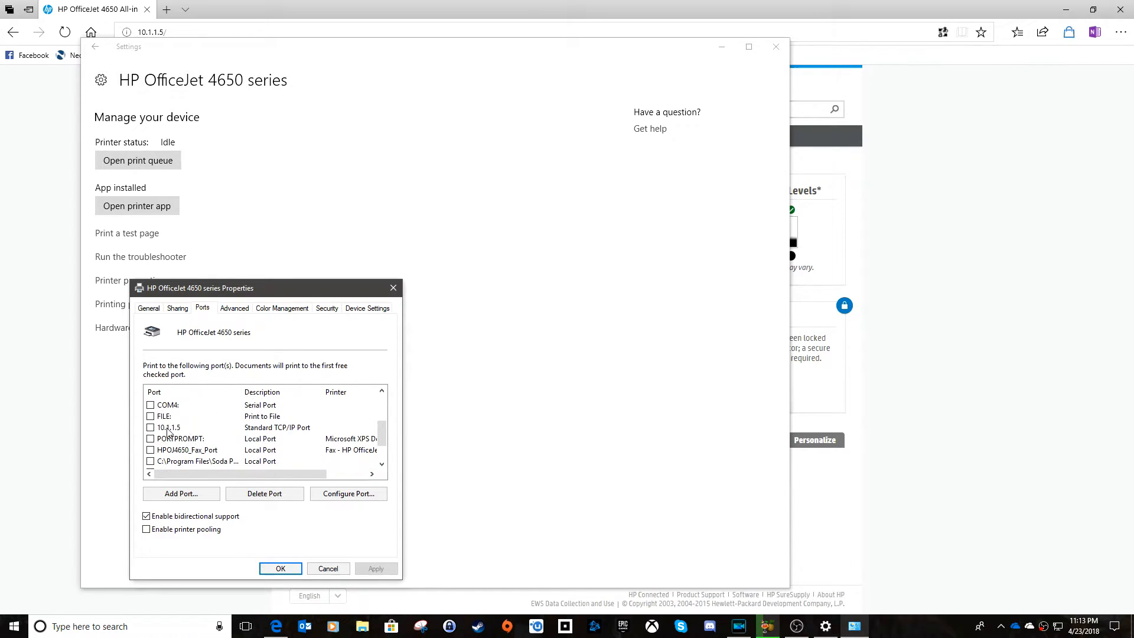
left_click(150, 427)
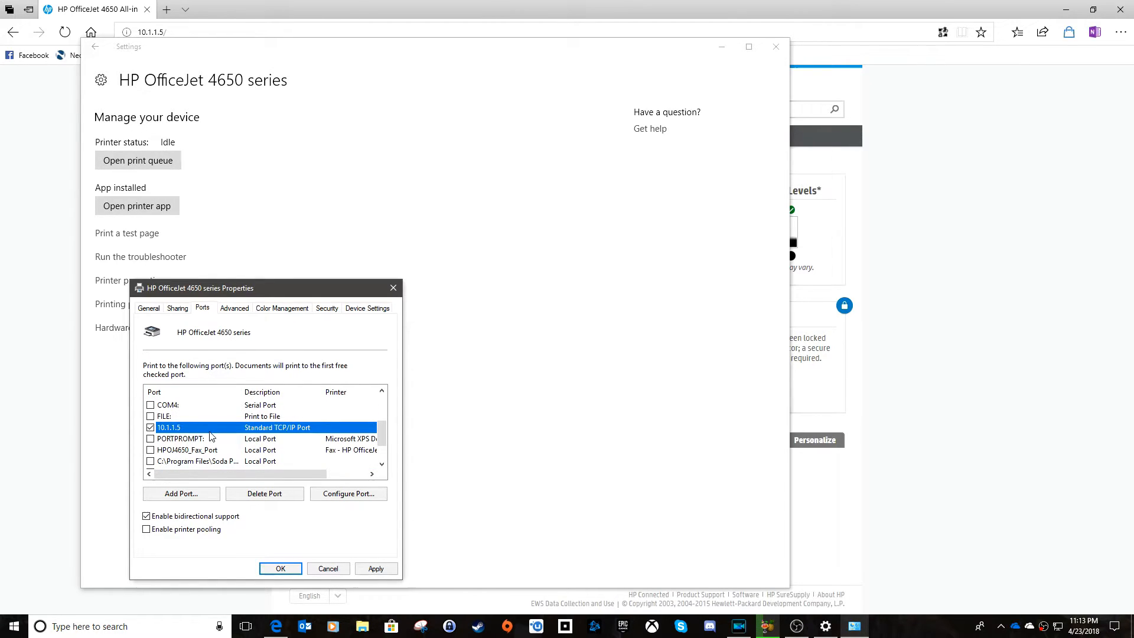
scroll("down", 3)
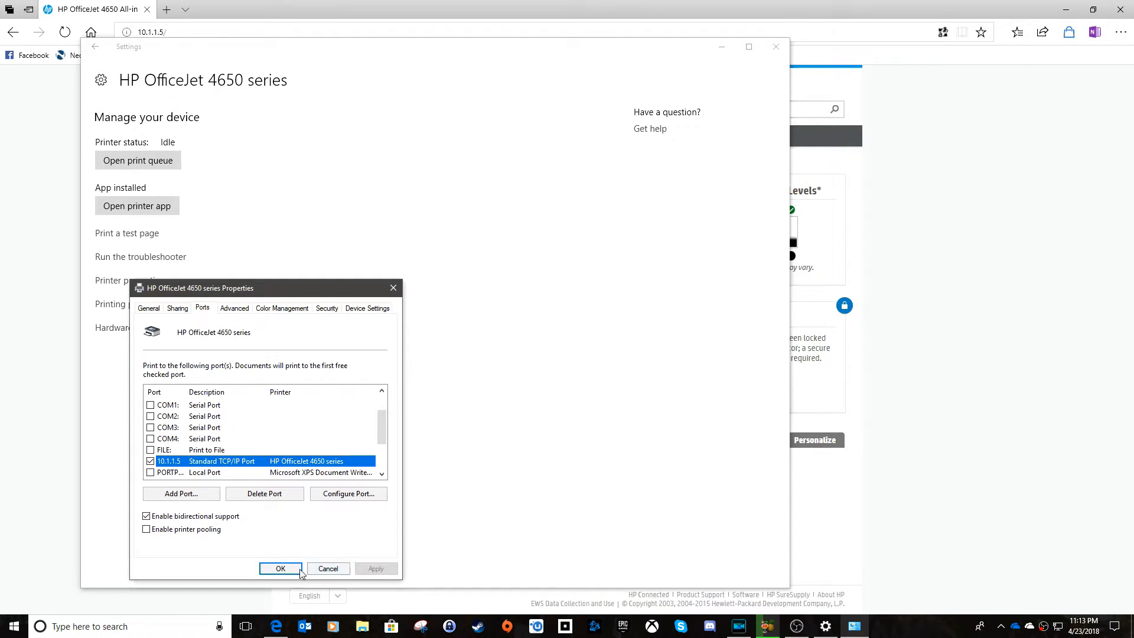
left_click(280, 568)
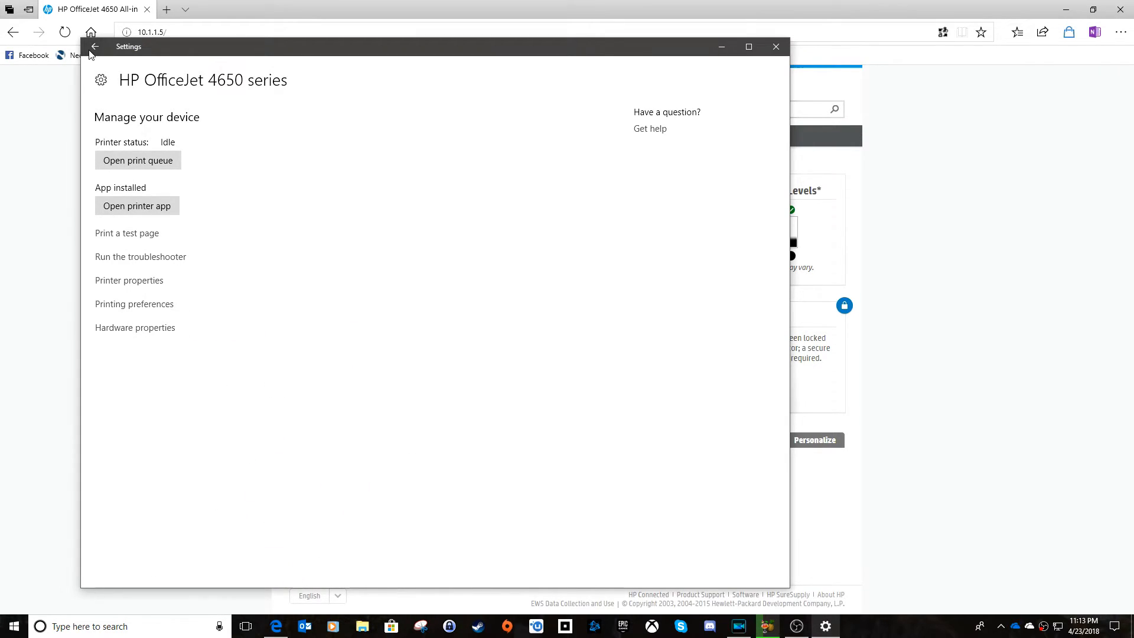
left_click(94, 46)
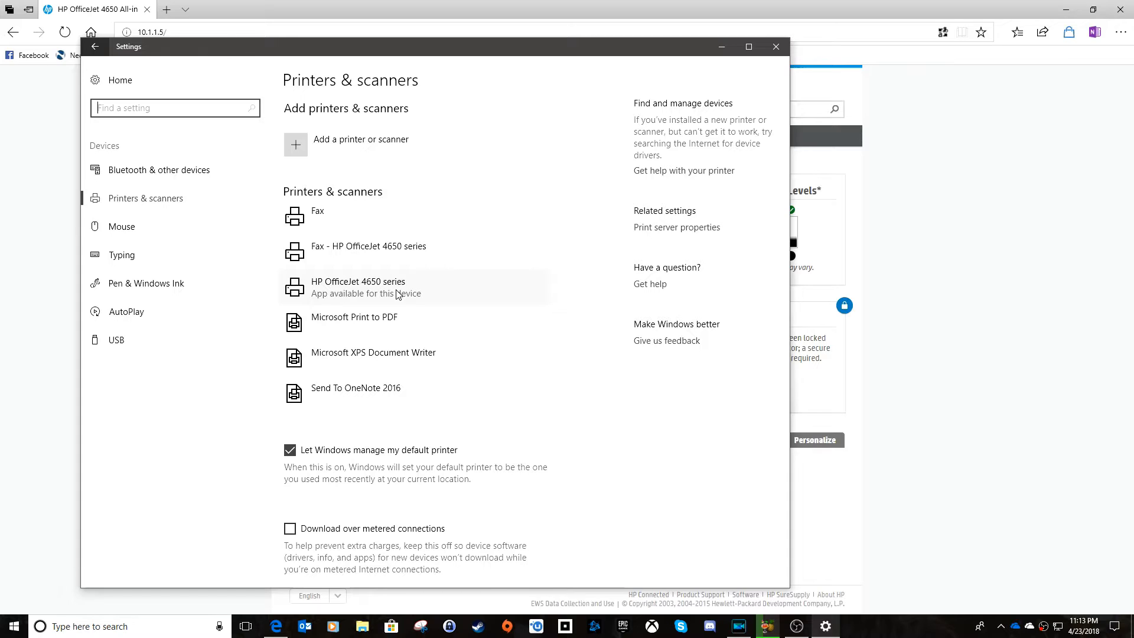
- Remove the HP OfficeJet 4650 series from the installed printers
left_click(358, 285)
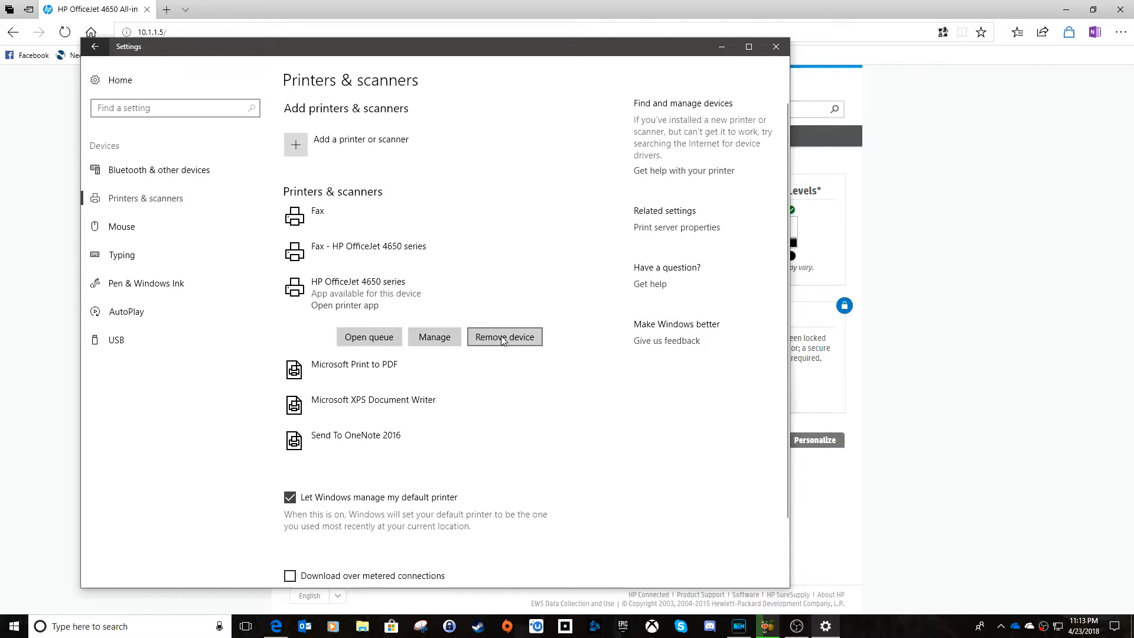
left_click(504, 336)
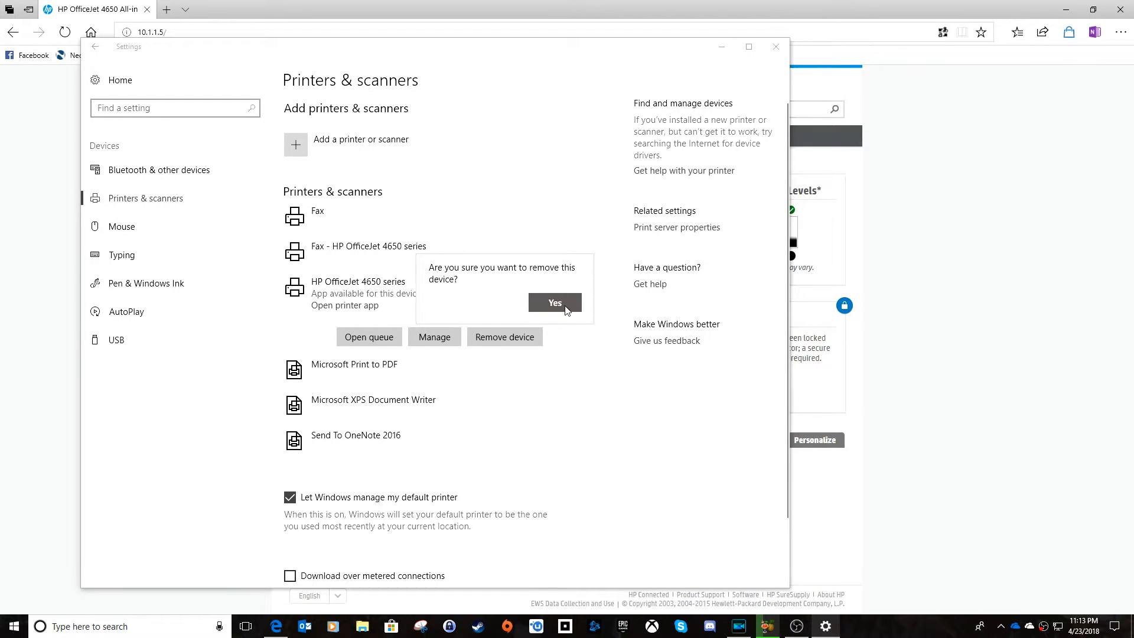
left_click(555, 302)
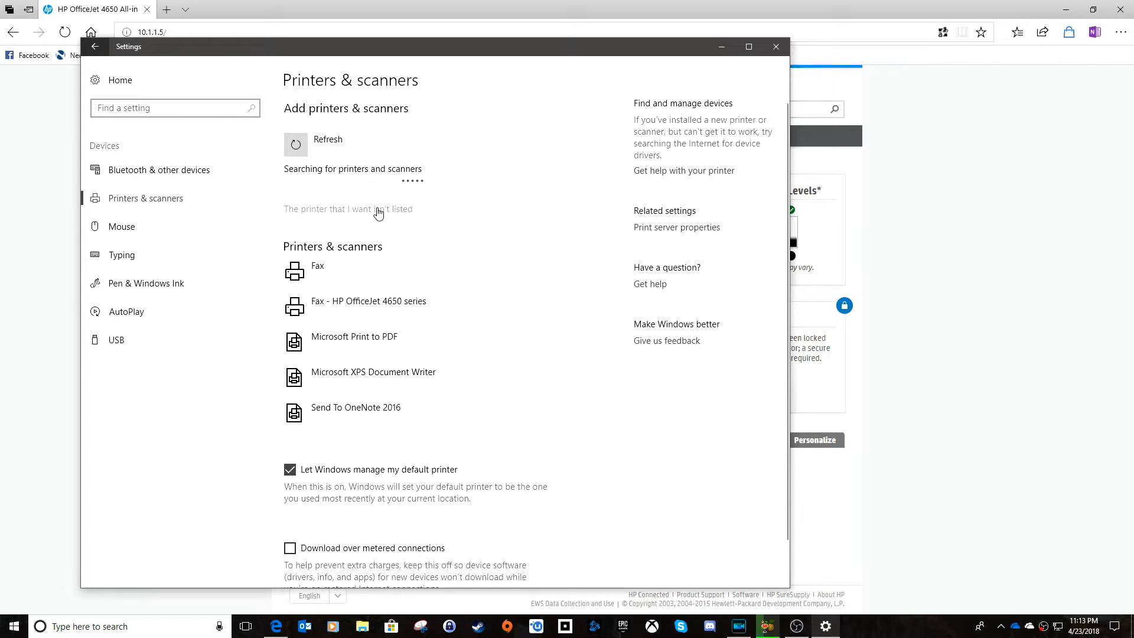
- Start the Add Printer wizard for an unlisted printer with manual local/network settings
left_click(348, 209)
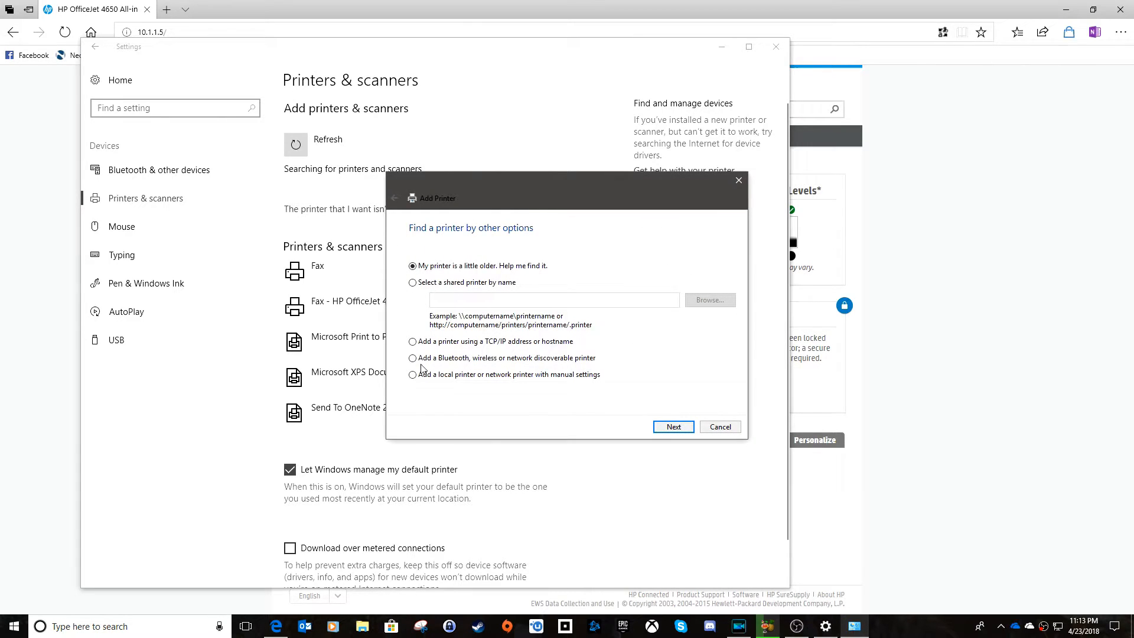
left_click(412, 374)
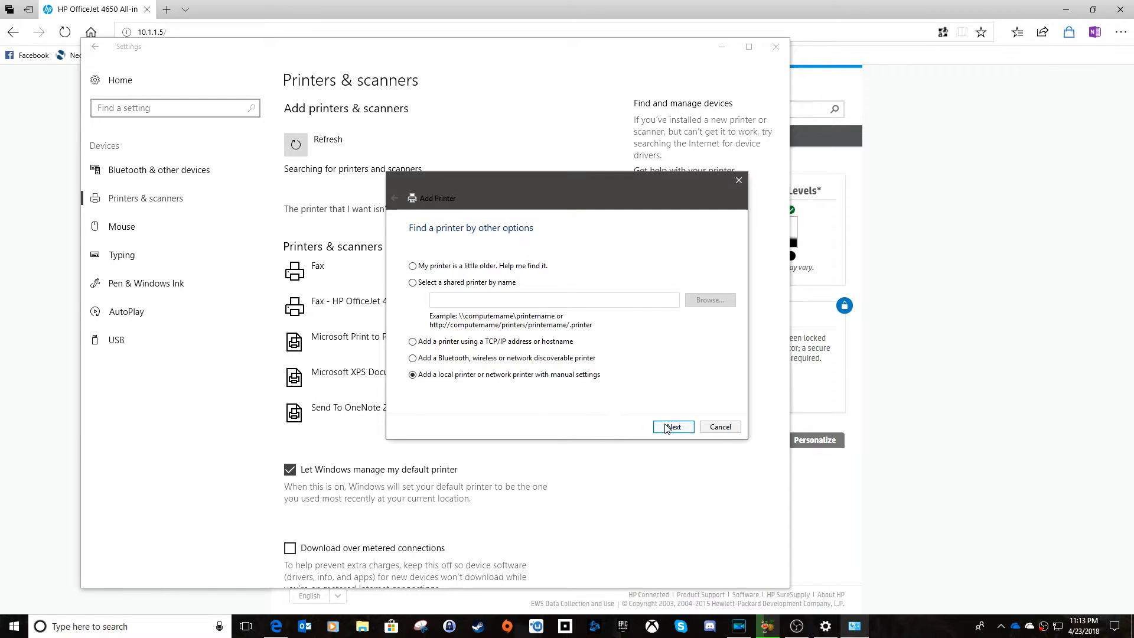
- Choose the existing '10.1.1.5 (Standard TCP/IP Port)' as the new printer's port
left_click(672, 427)
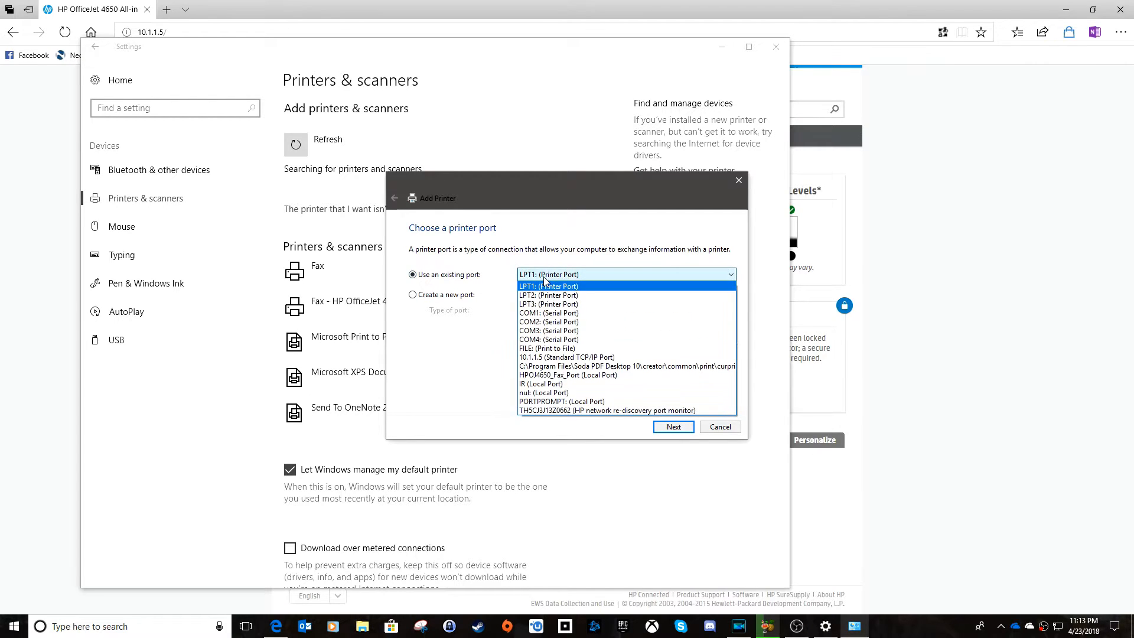
left_click(566, 356)
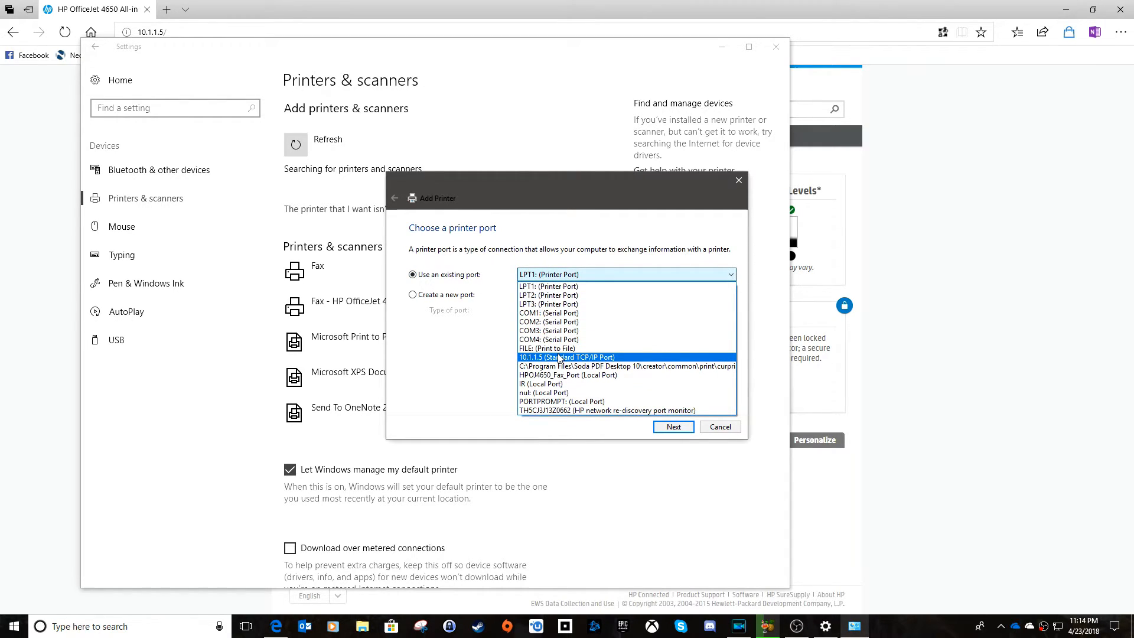
left_click(566, 357)
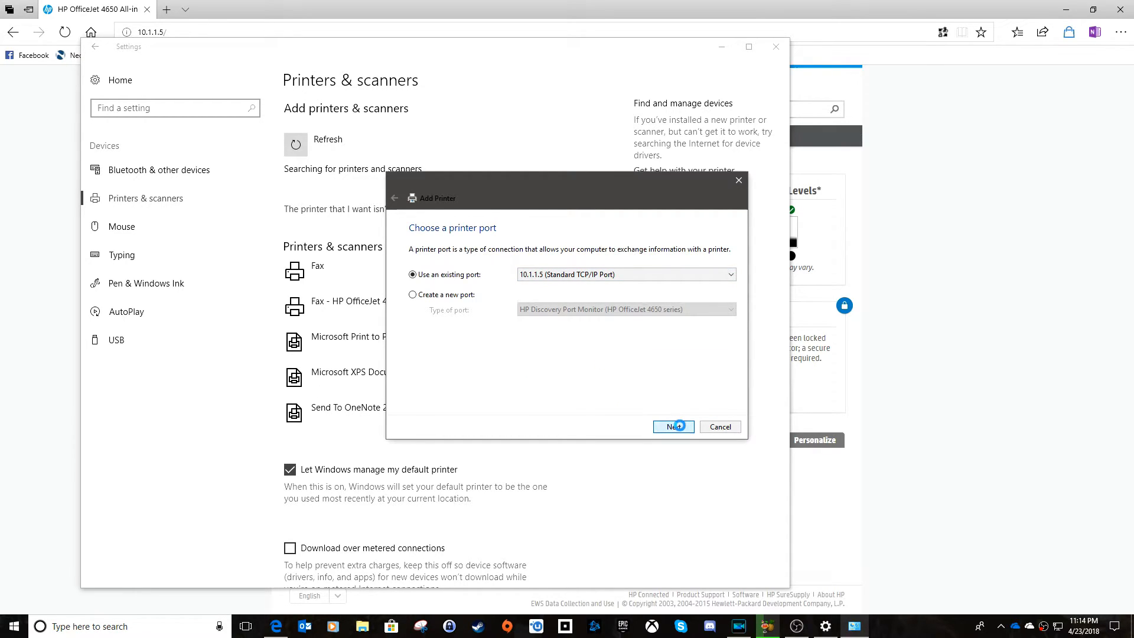
- Select manufacturer HP and the HP OfficeJet 4650 series driver
left_click(672, 426)
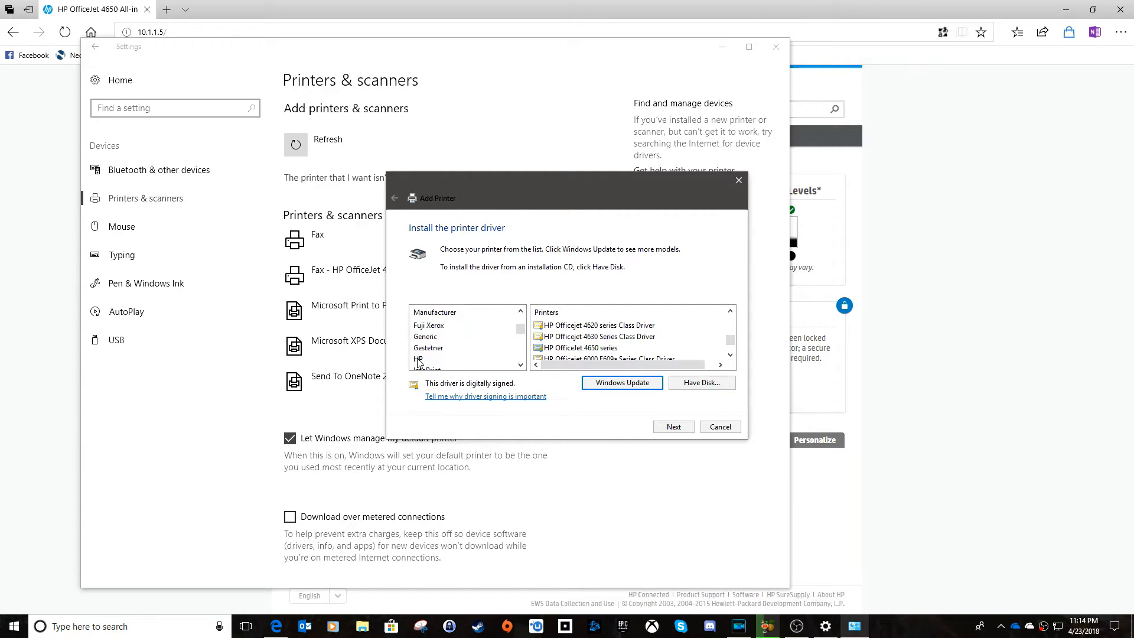
left_click(420, 358)
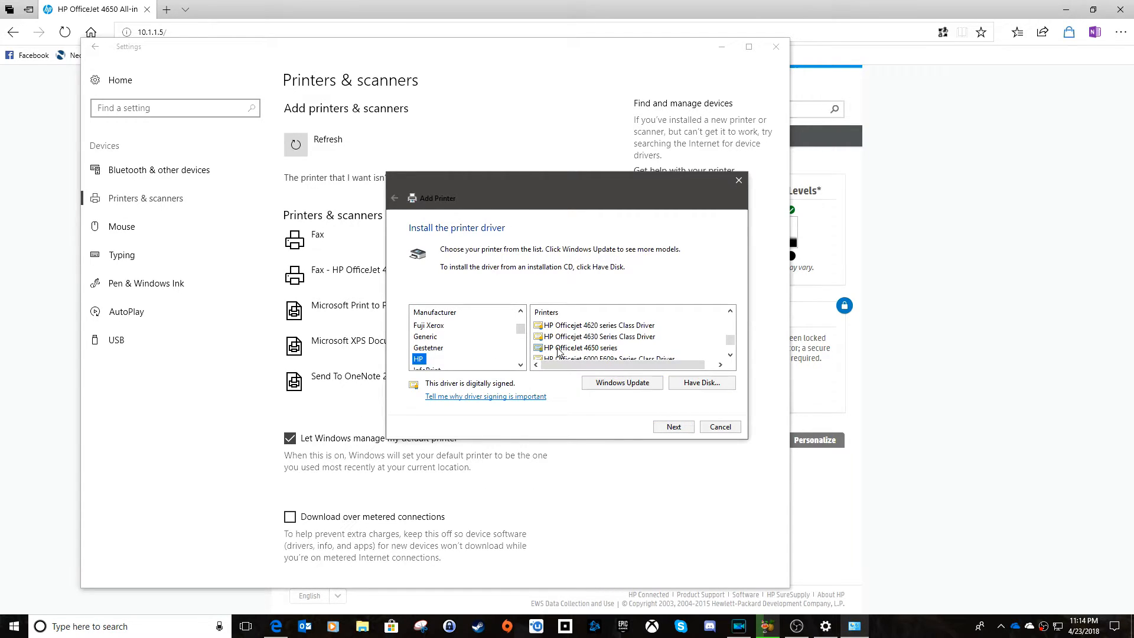
left_click(582, 348)
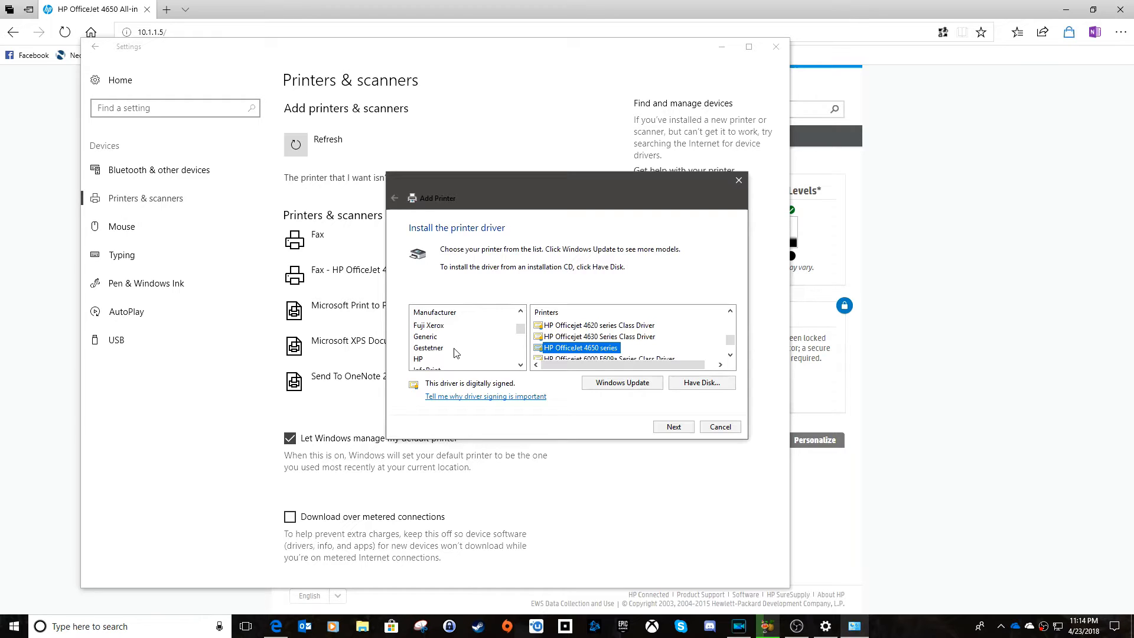
mouse_move(425, 365)
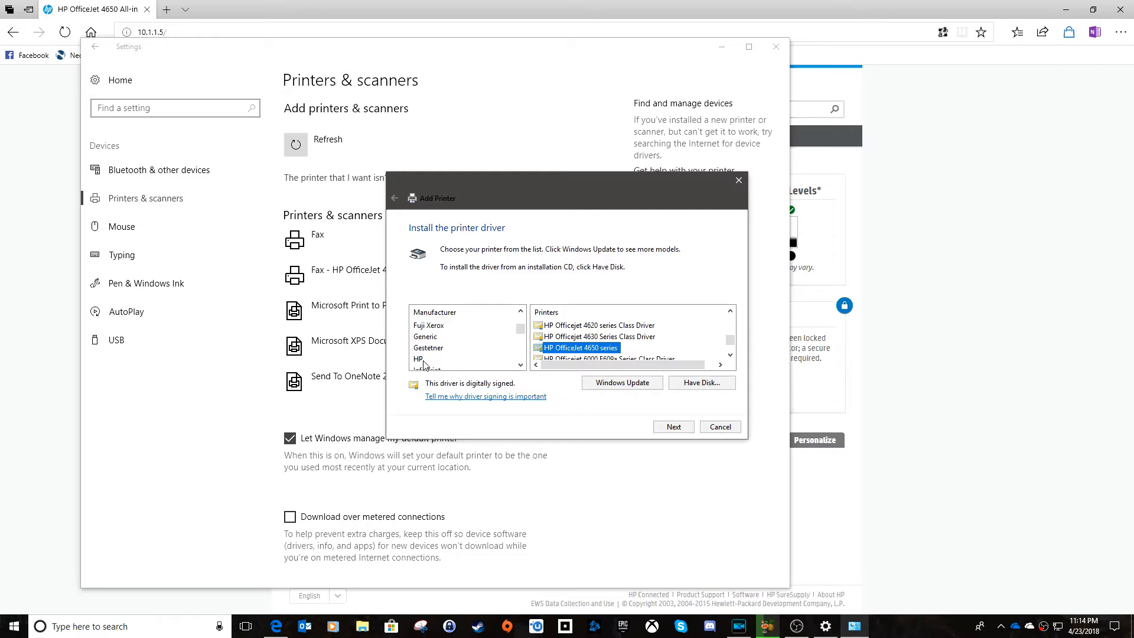
mouse_move(615, 365)
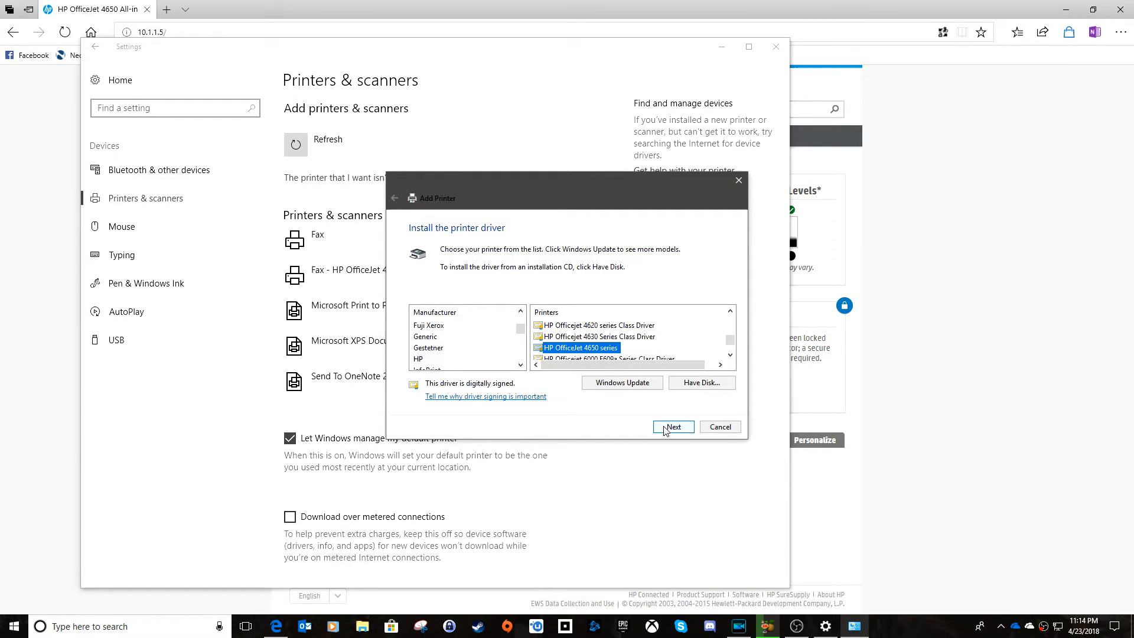
- Keep the currently installed driver and default name, choose 'Do not share this printer', and add it
left_click(672, 426)
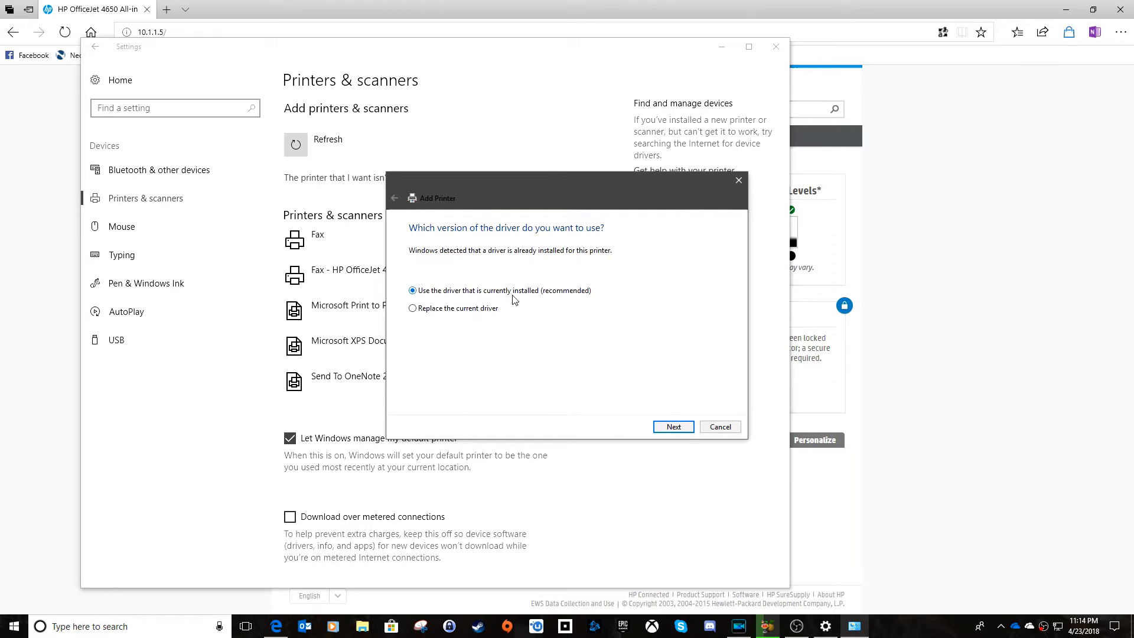
left_click(672, 426)
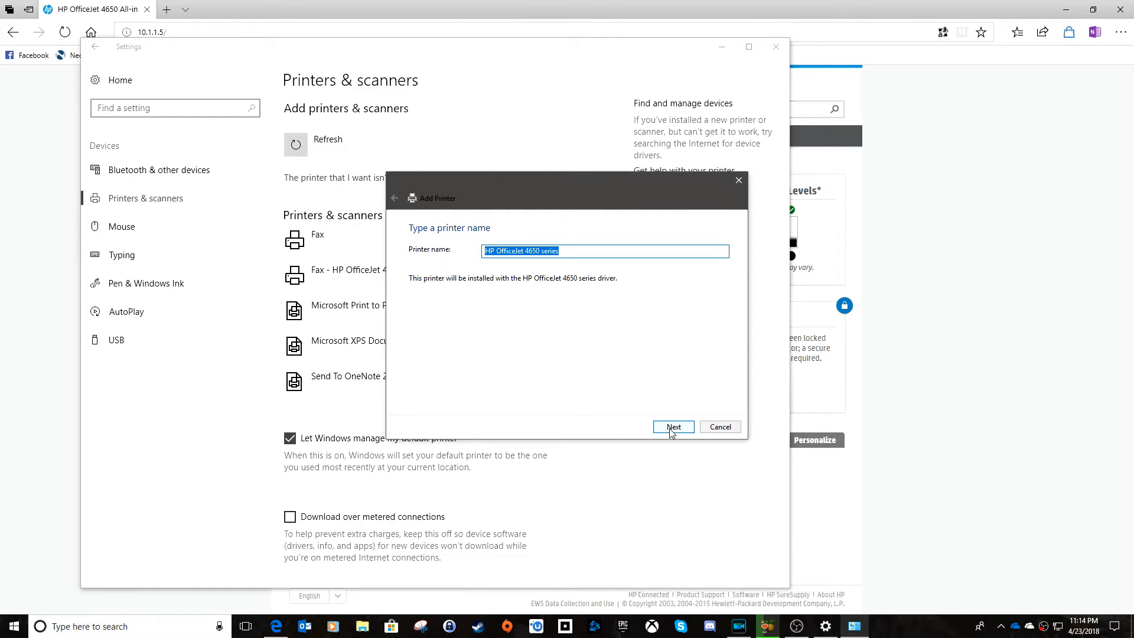
mouse_move(658, 413)
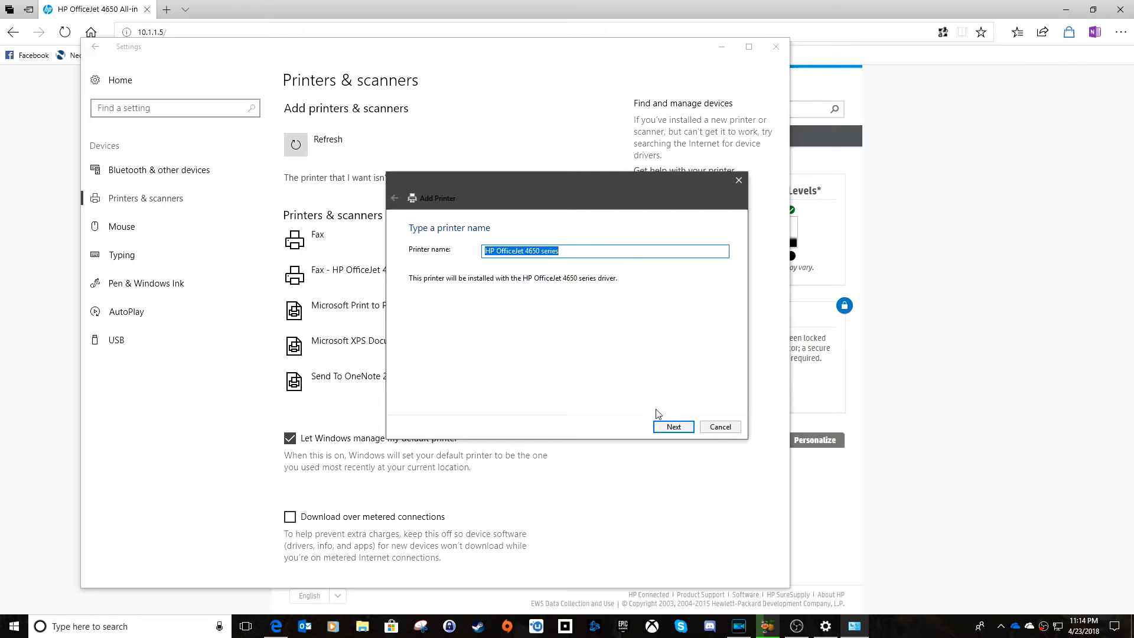
left_click(673, 426)
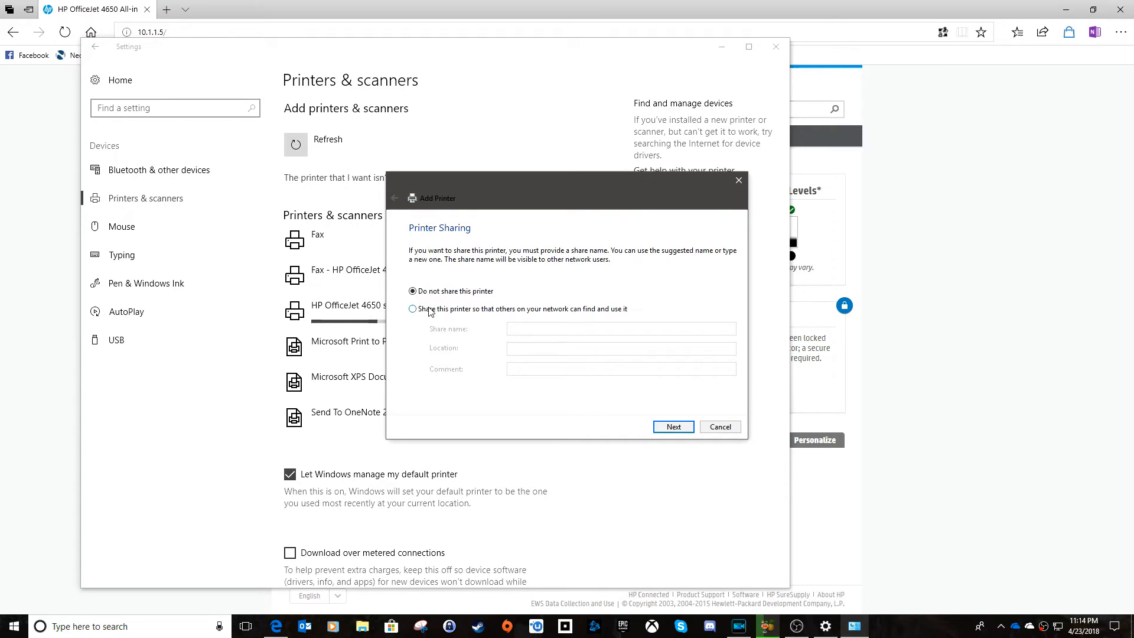
left_click(412, 309)
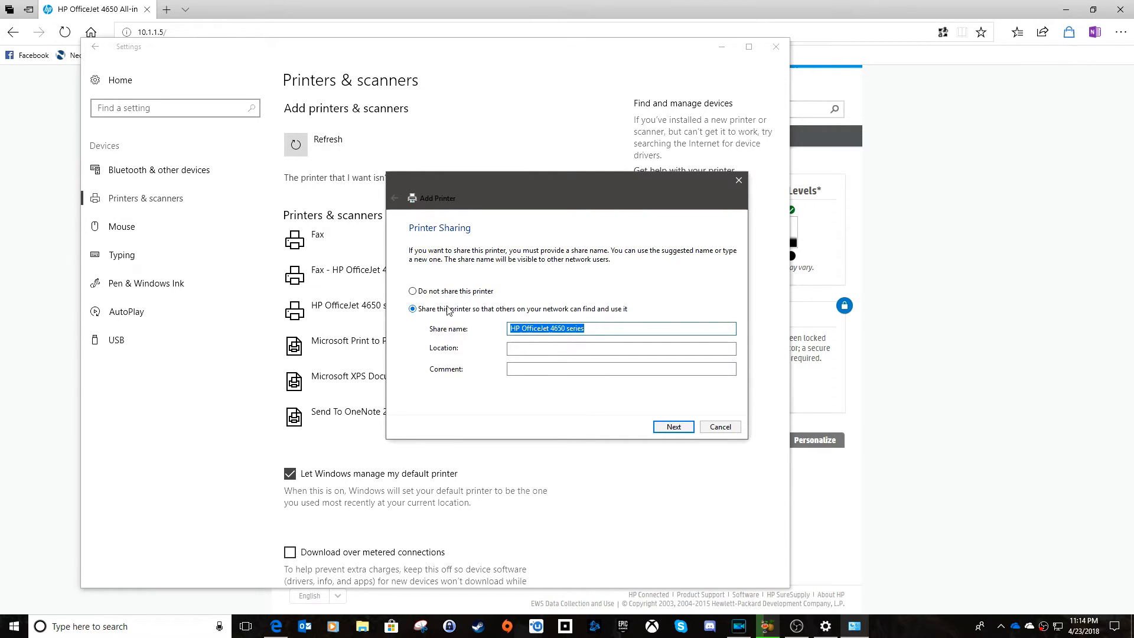
left_click(412, 290)
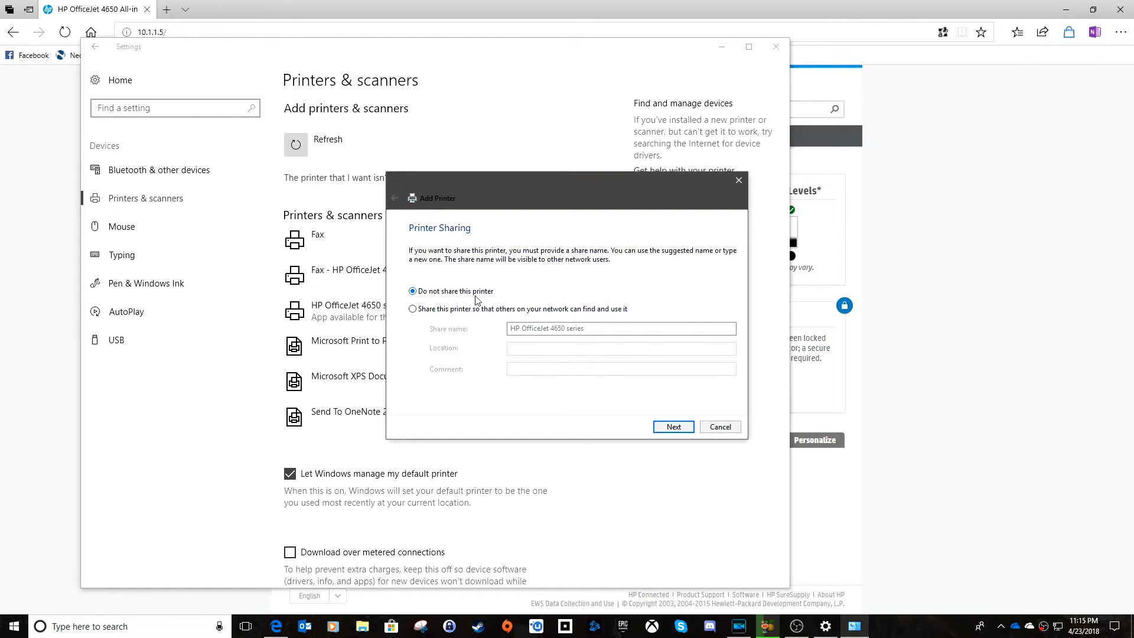
left_click(672, 425)
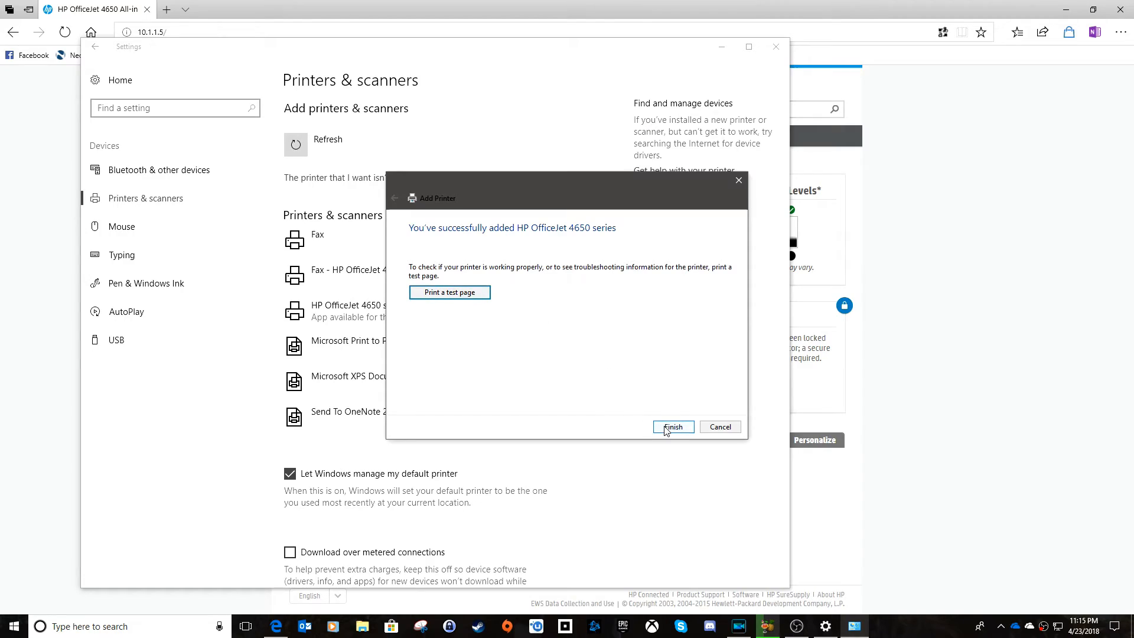
- Finish the wizard and bring up the re-added HP OfficeJet 4650 series management page
left_click(673, 426)
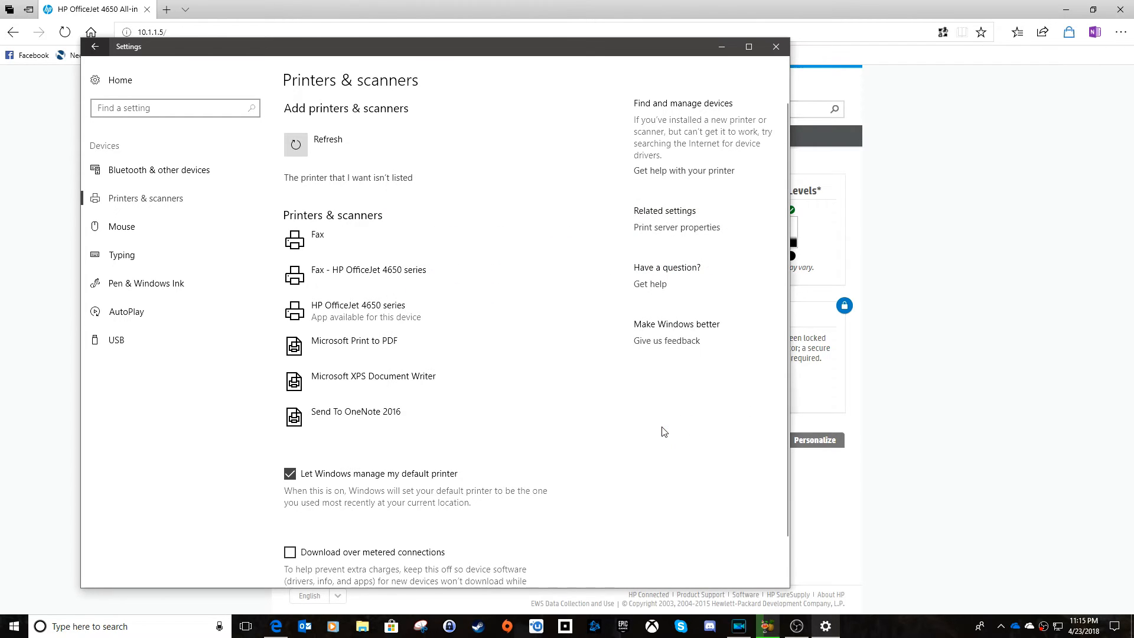
left_click(357, 305)
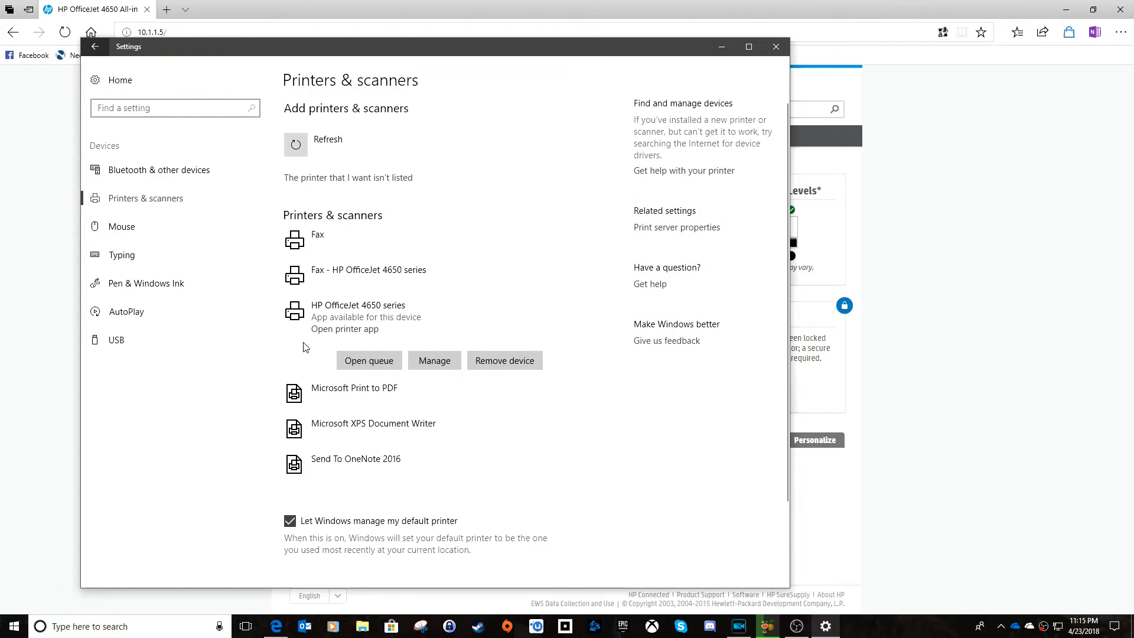
left_click(434, 360)
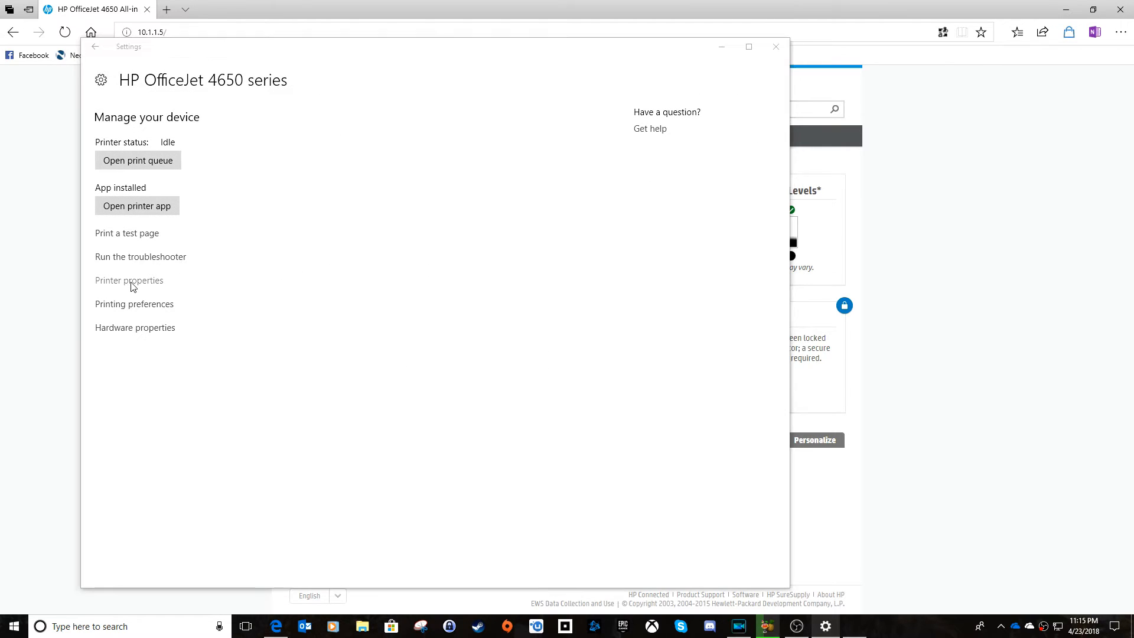
- Review the printer properties Ports list to confirm the 10.1.1.5 Standard TCP/IP port is used
left_click(129, 280)
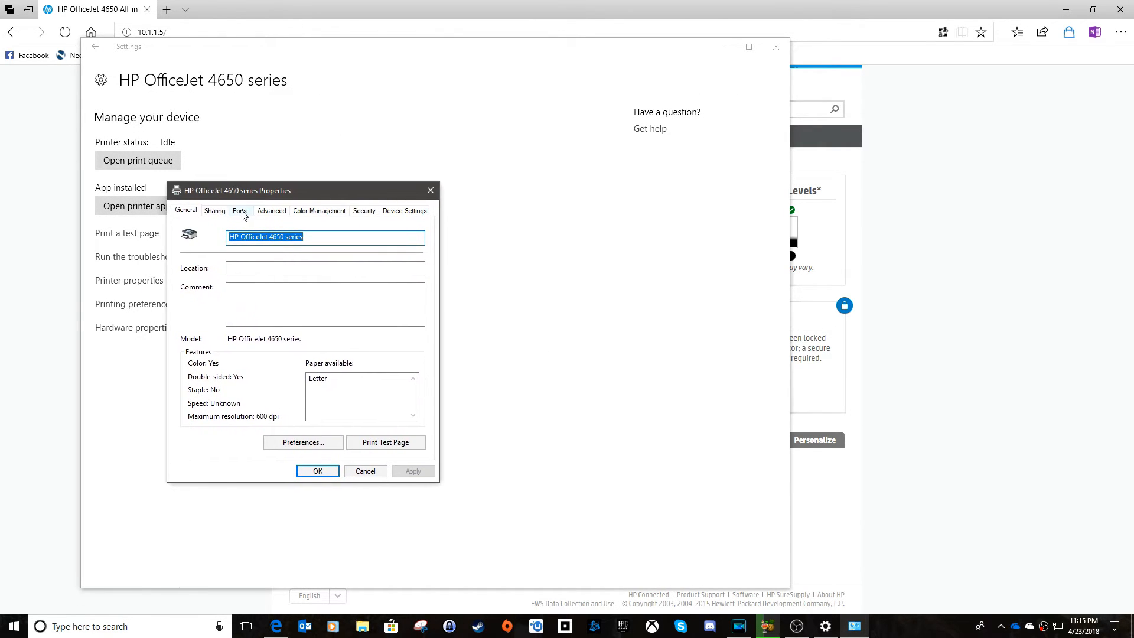
left_click(240, 210)
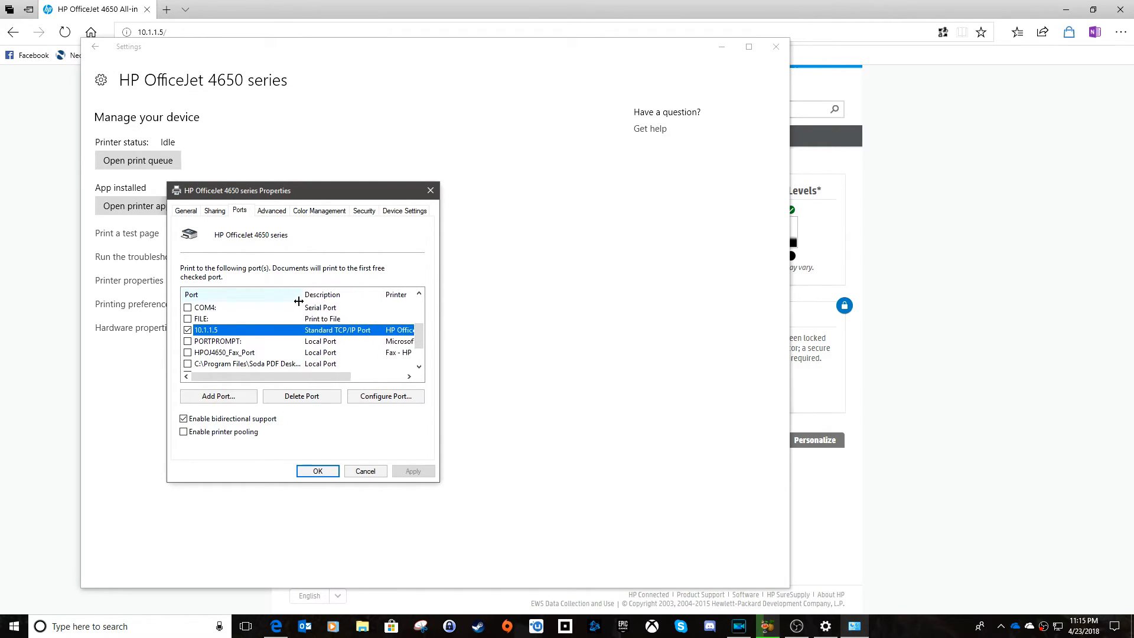
scroll("down", 3)
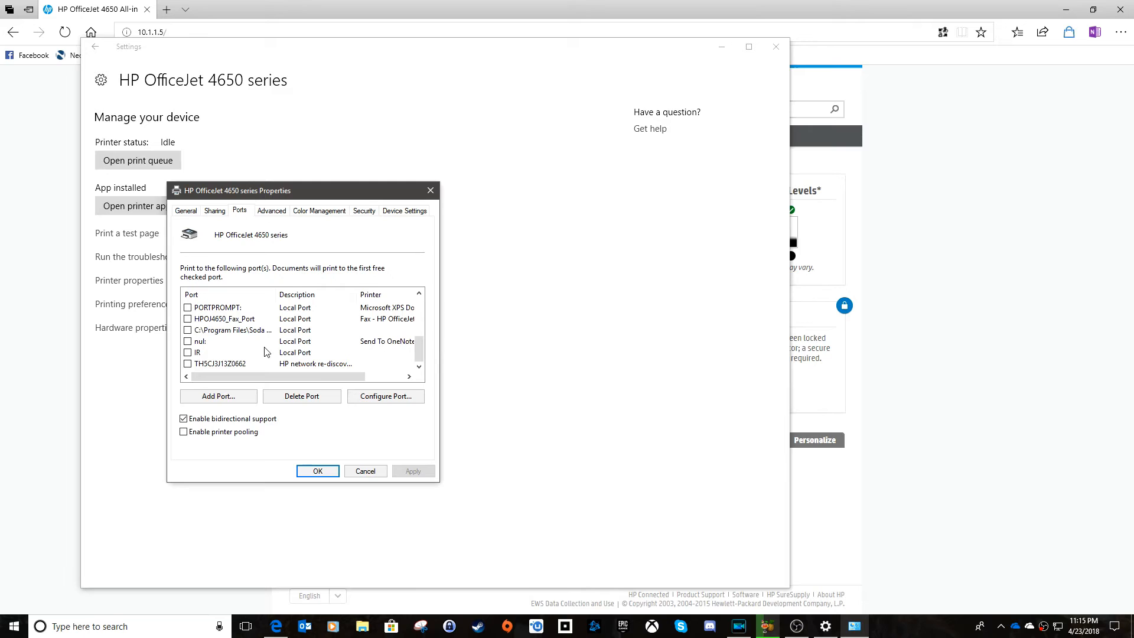
mouse_move(374, 316)
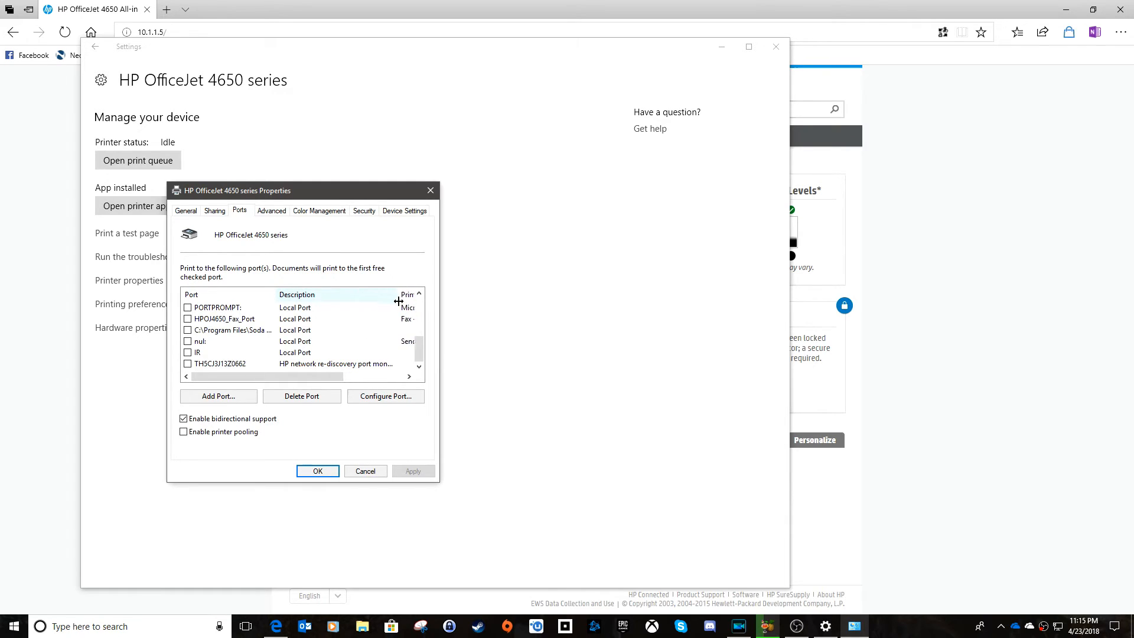
left_click(187, 364)
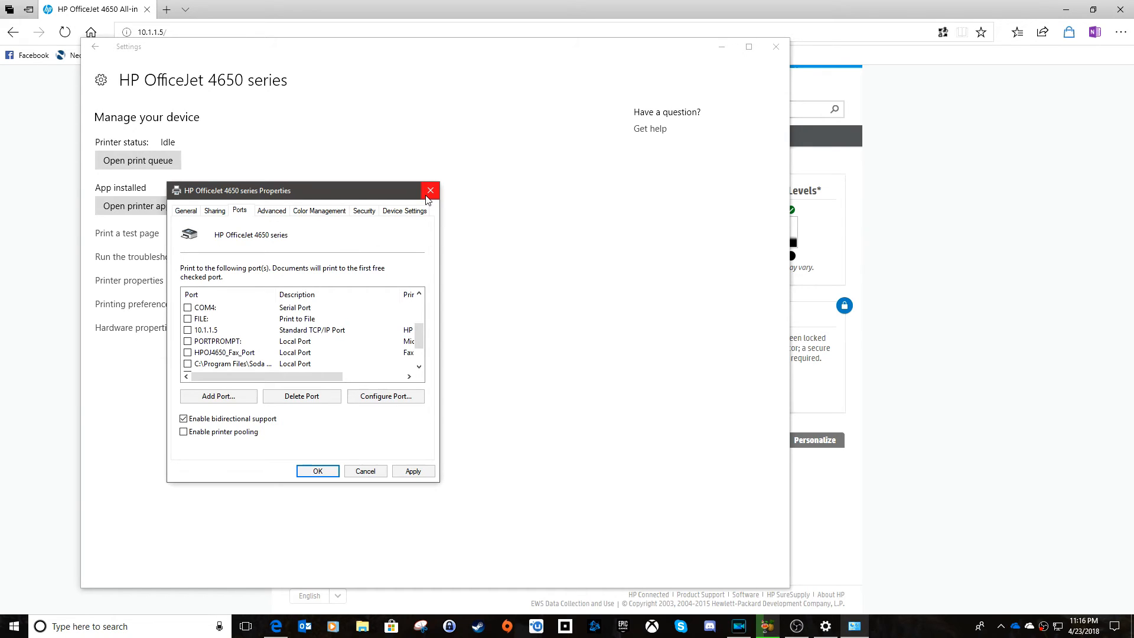
- Close the printer Properties, reselect the HP OfficeJet 4650, and bring up its web page at 10.1.1.5
left_click(431, 190)
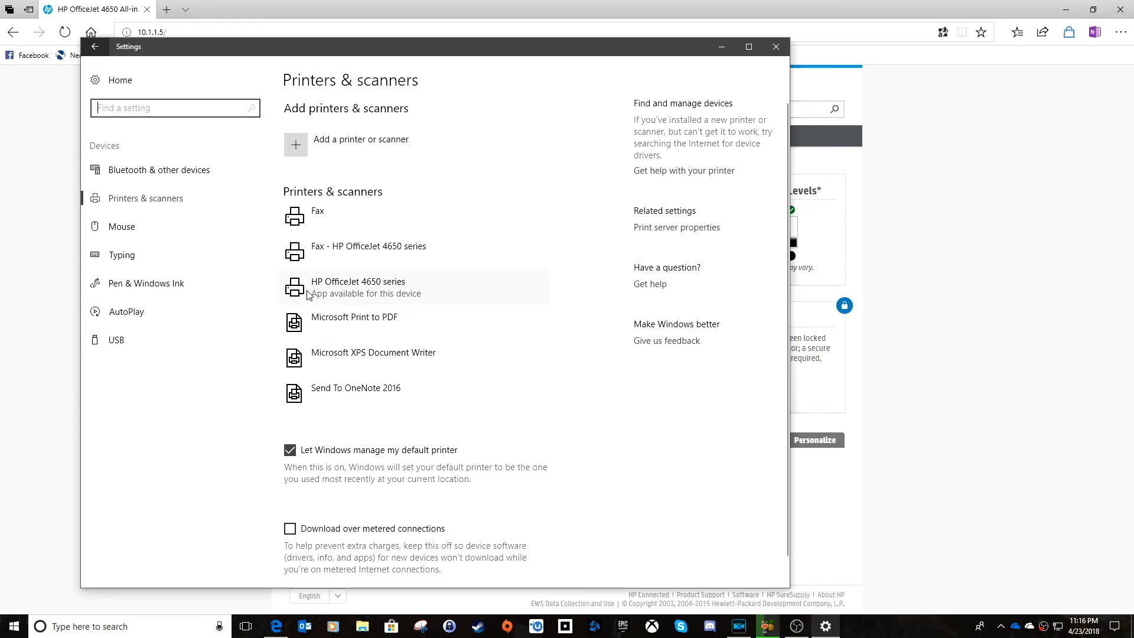
left_click(359, 287)
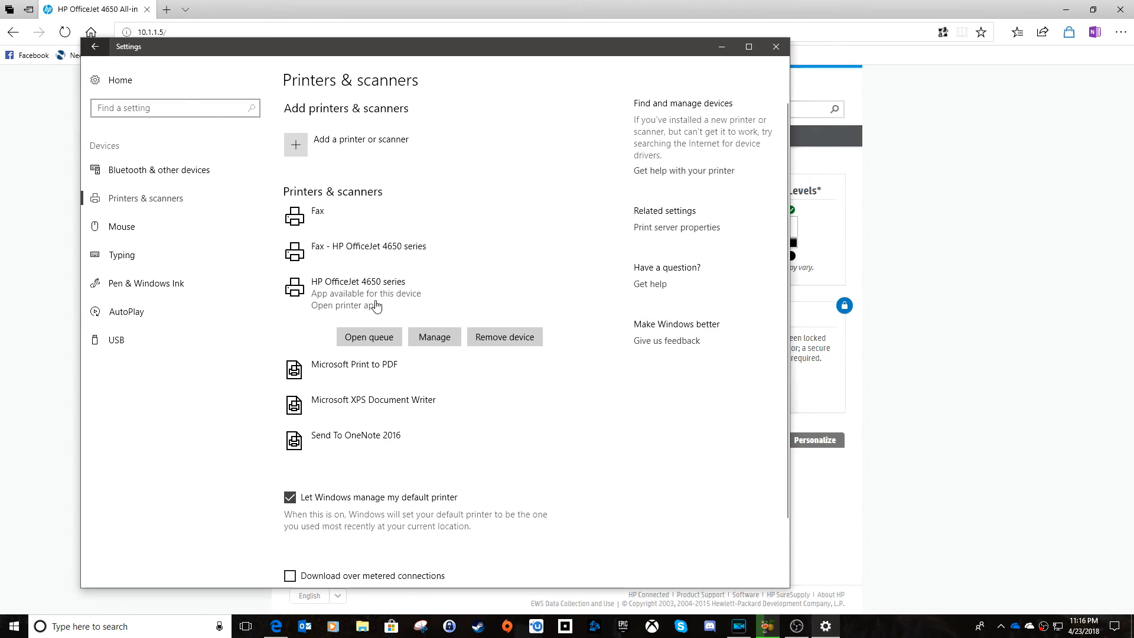
mouse_move(364, 312)
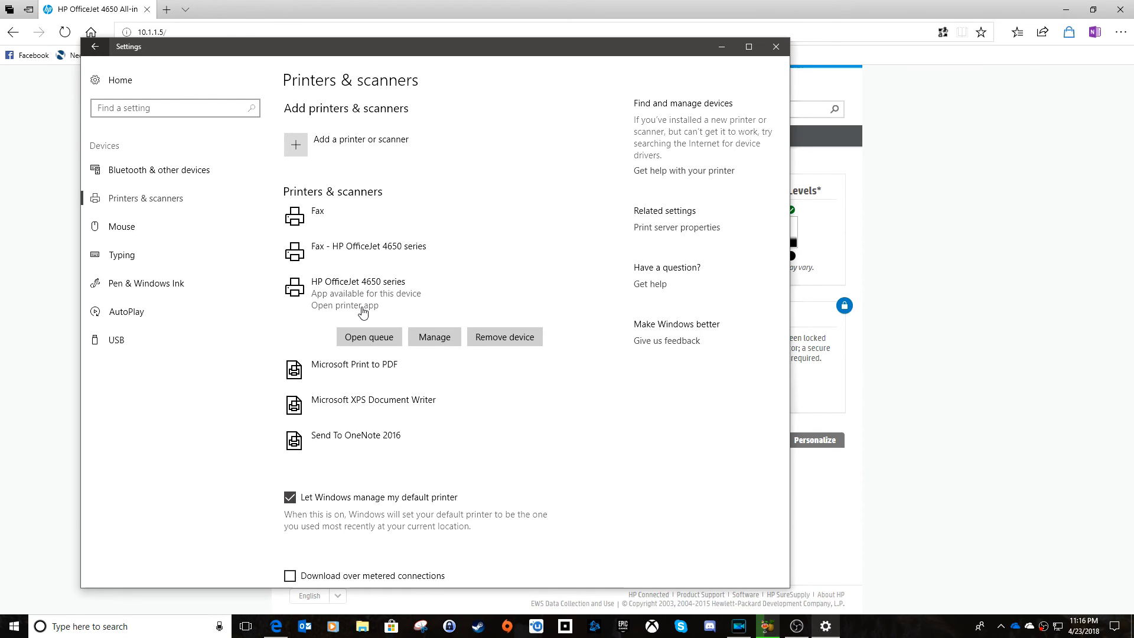
mouse_move(432, 277)
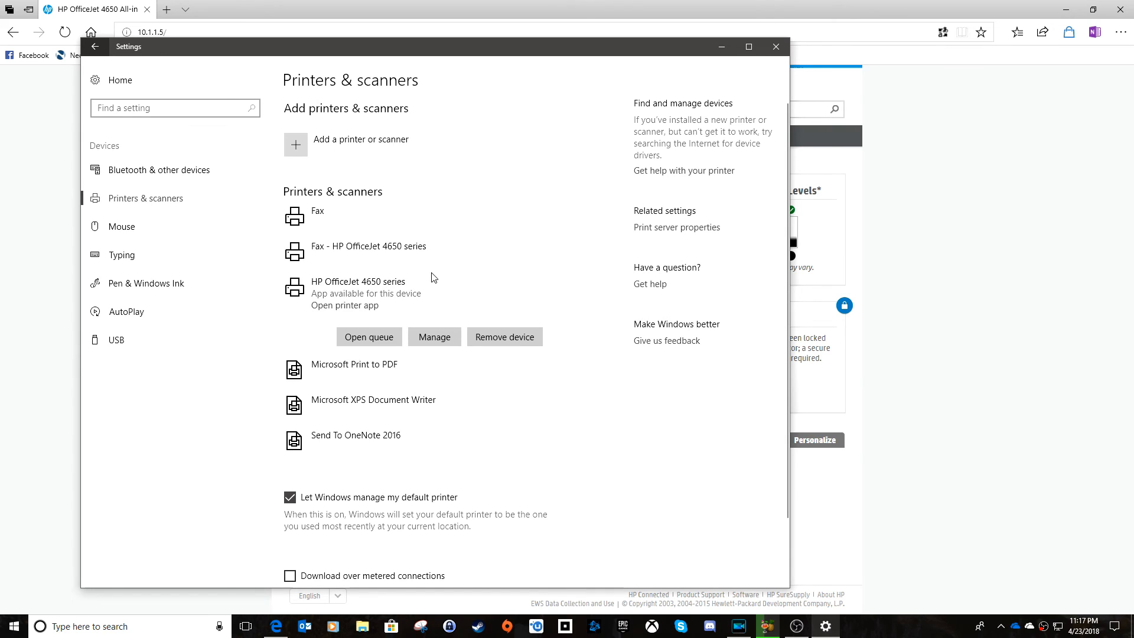
mouse_move(424, 290)
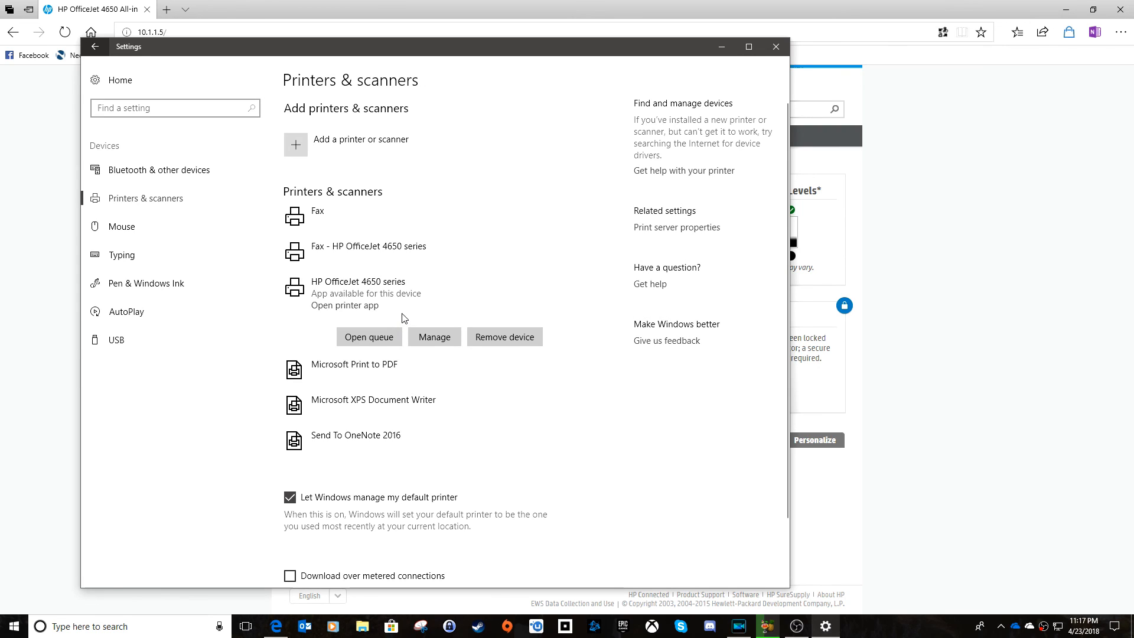
left_click(776, 46)
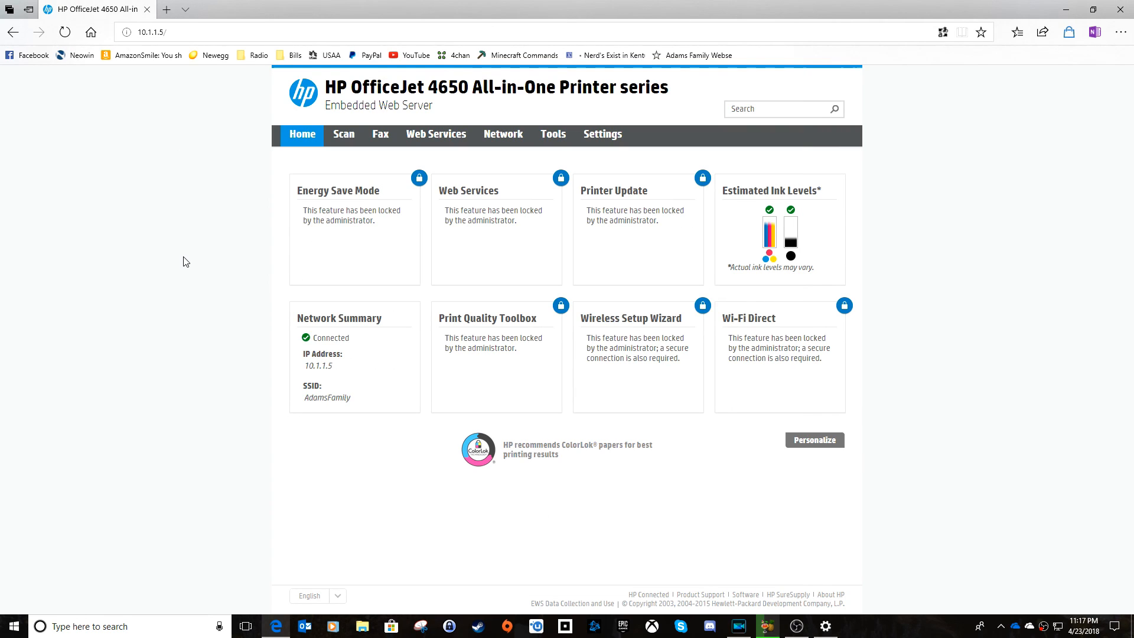